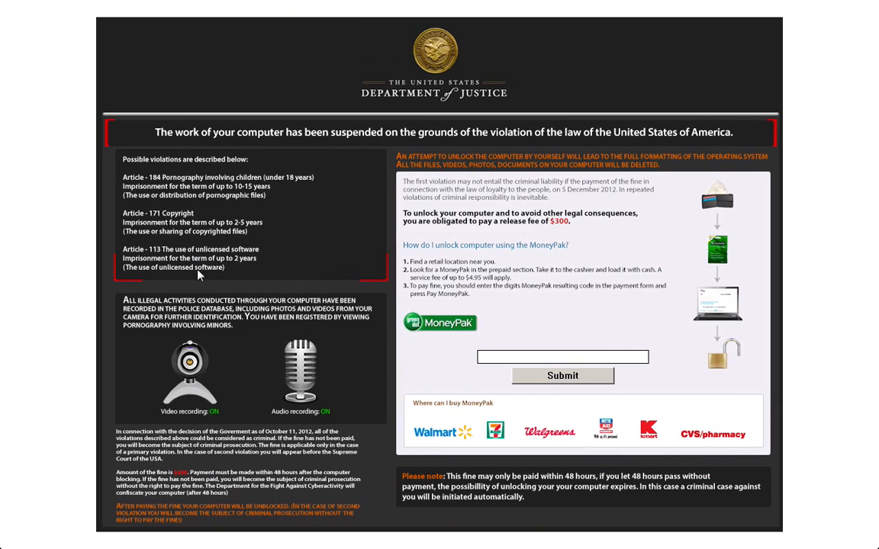
{"action": "mouse_move", "coordinate": [354, 116]}
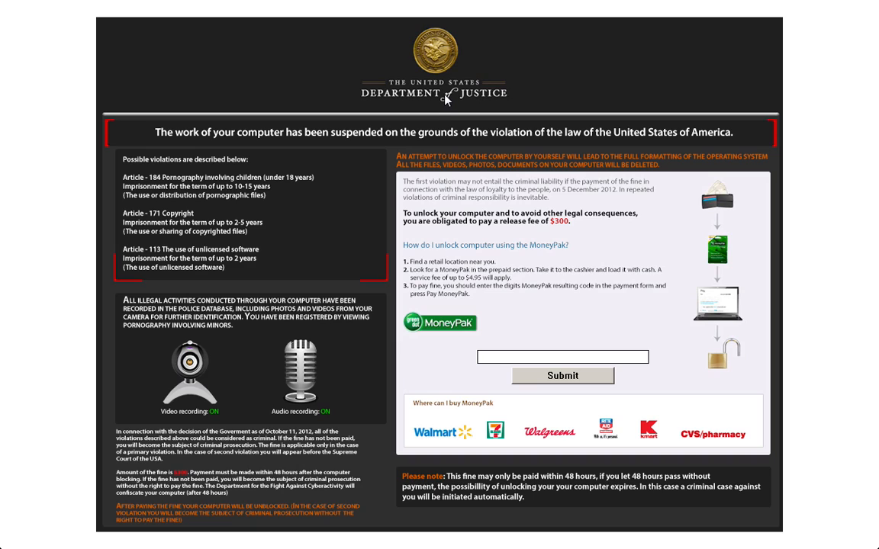
{"action": "mouse_move", "coordinate": [475, 90]}
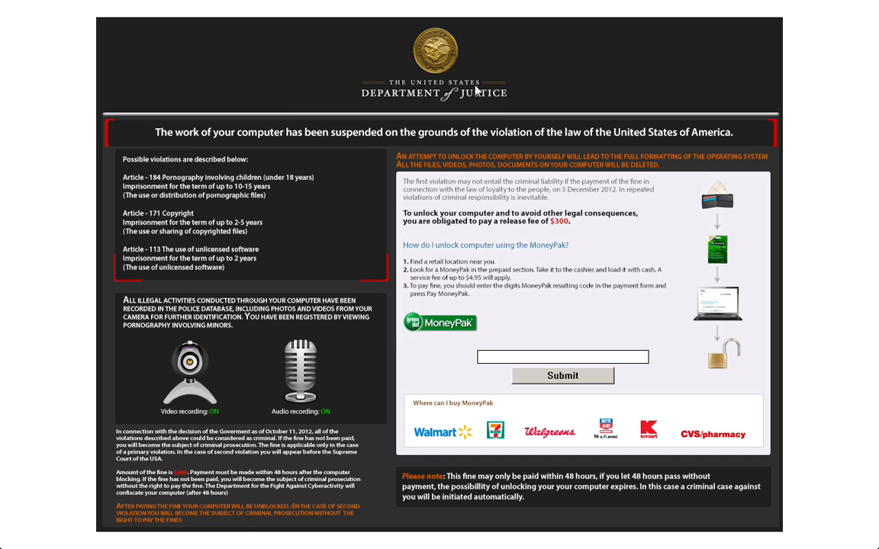
{"action": "mouse_move", "coordinate": [479, 93]}
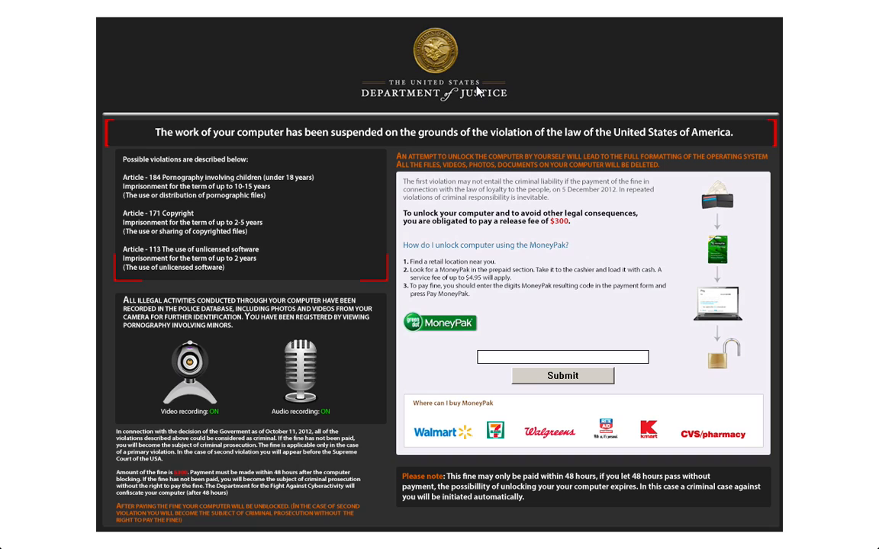
{"action": "mouse_move", "coordinate": [417, 101]}
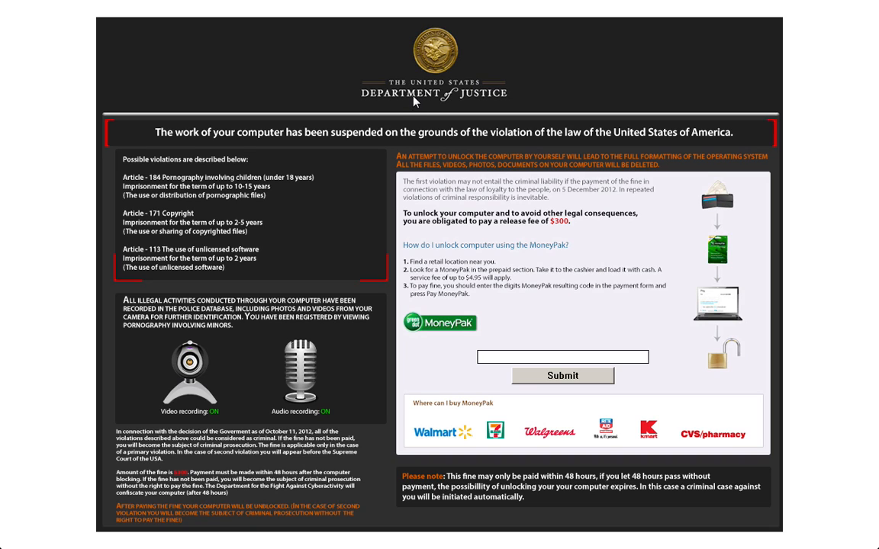
{"action": "mouse_move", "coordinate": [342, 7]}
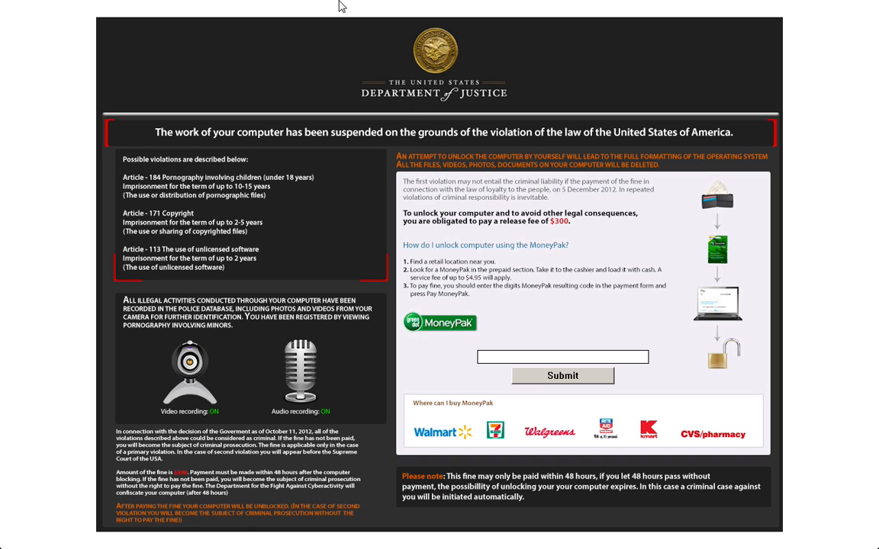
{"action": "mouse_move", "coordinate": [240, 154]}
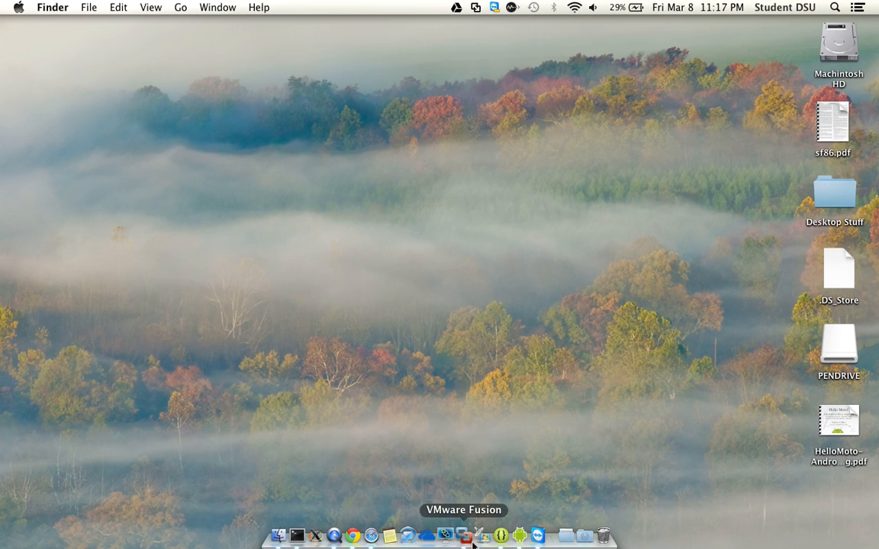
Step: From the Dock's Virtual Machine Library, choose Virtual Machine > Restart for the Windows 7 guest
{"action": "right_click", "coordinate": [463, 536]}
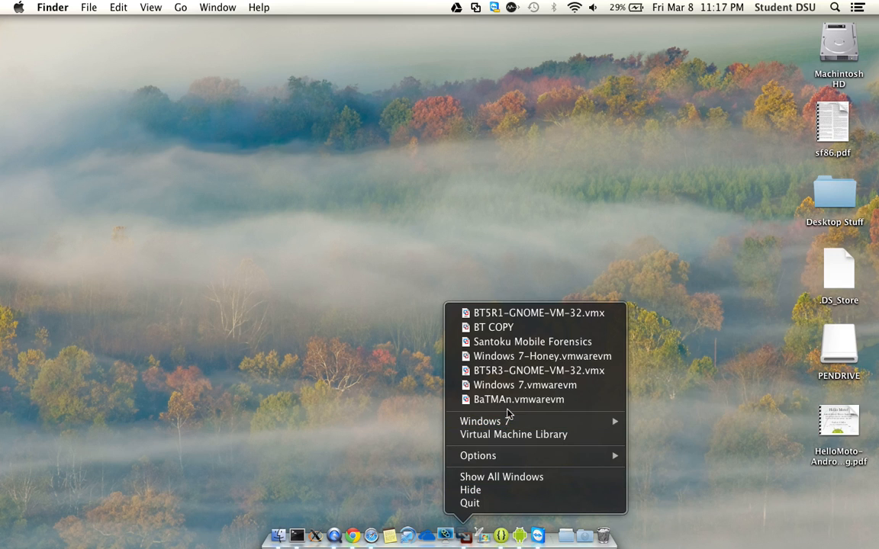
{"action": "mouse_move", "coordinate": [485, 421]}
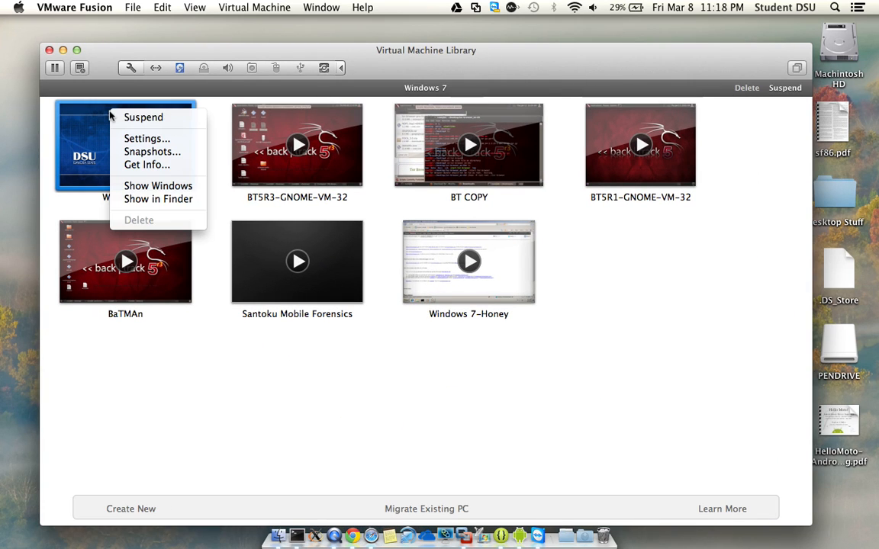
{"action": "mouse_move", "coordinate": [248, 15]}
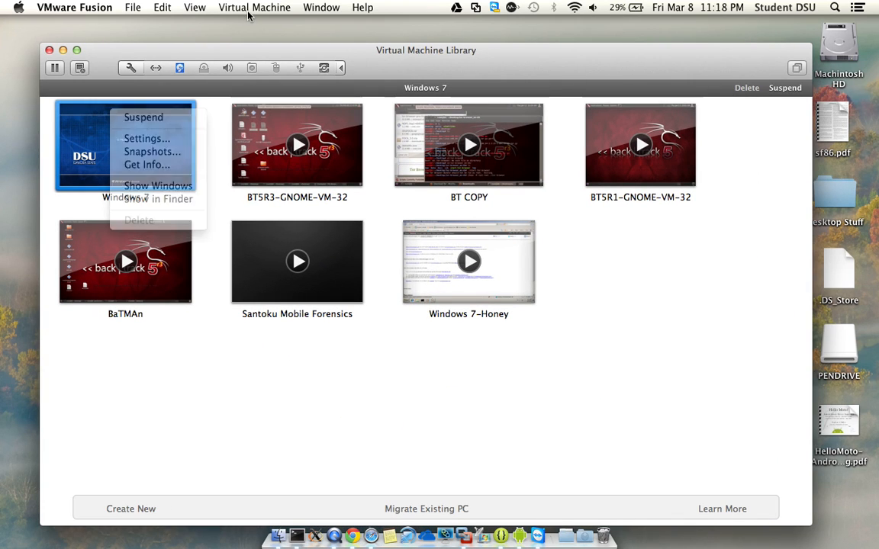
{"action": "left_click", "coordinate": [254, 7]}
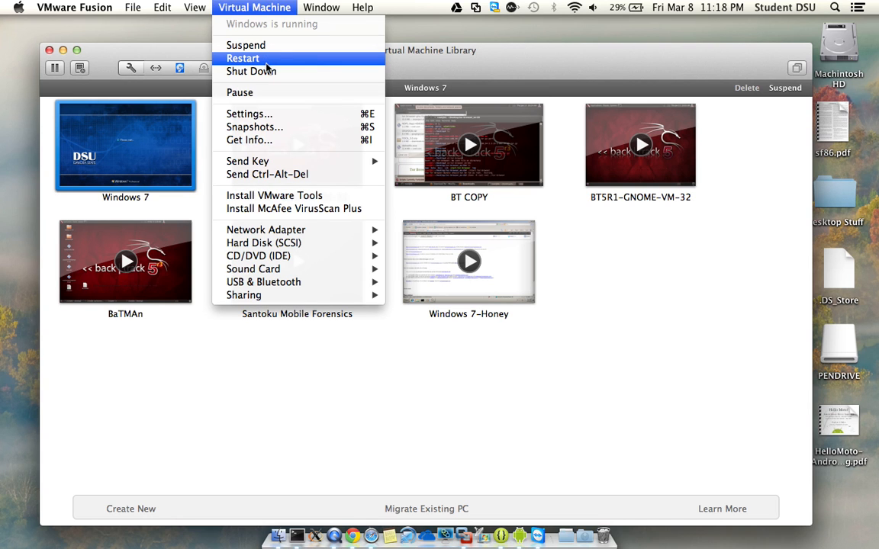
{"action": "left_click", "coordinate": [242, 58]}
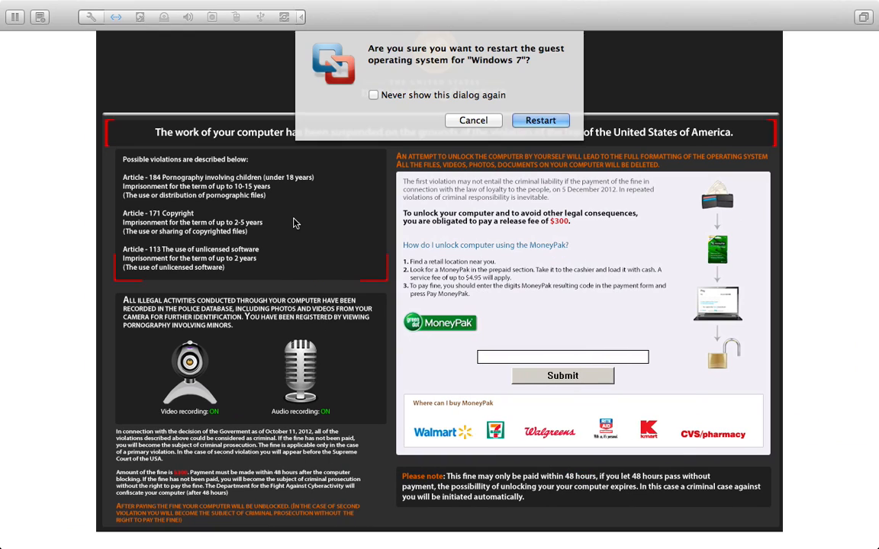
Step: Confirm the guest restart and decline the Dictation prompts while Windows 7 reboots
{"action": "left_click", "coordinate": [540, 120]}
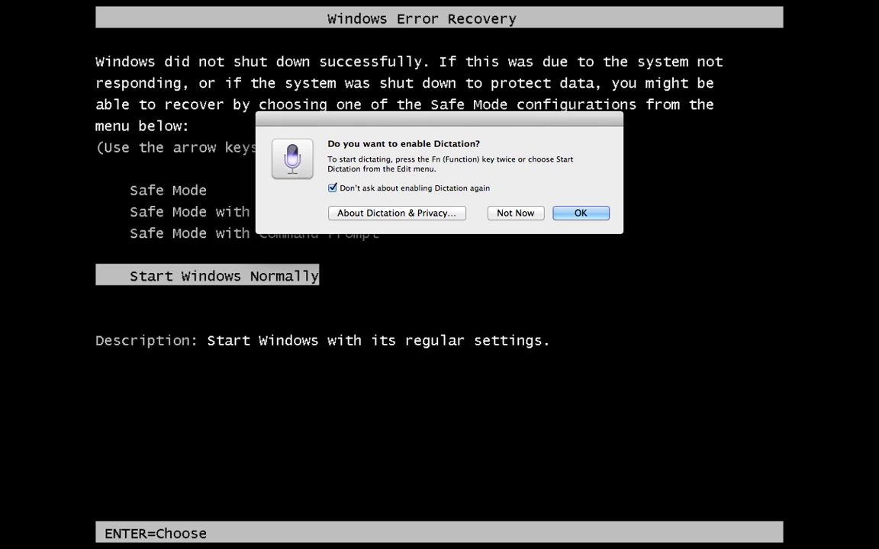
{"action": "left_click", "coordinate": [581, 213]}
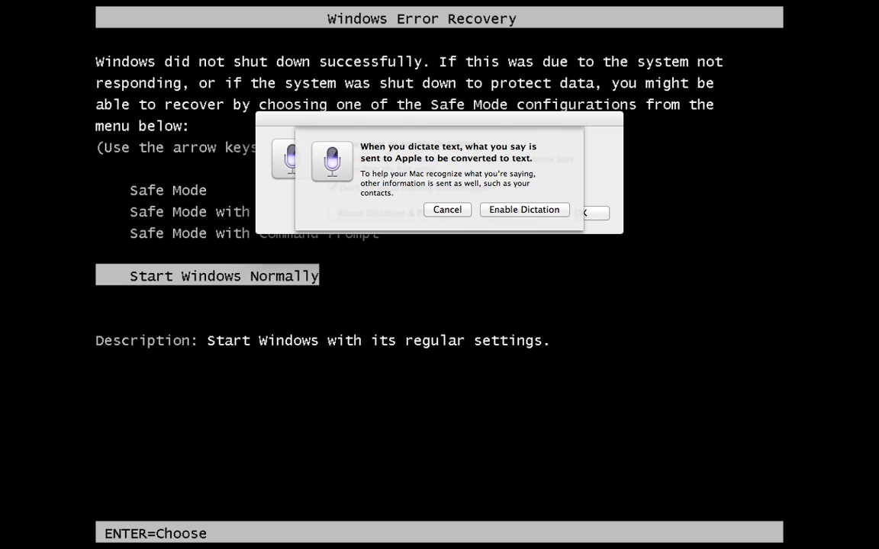
{"action": "left_click", "coordinate": [447, 209]}
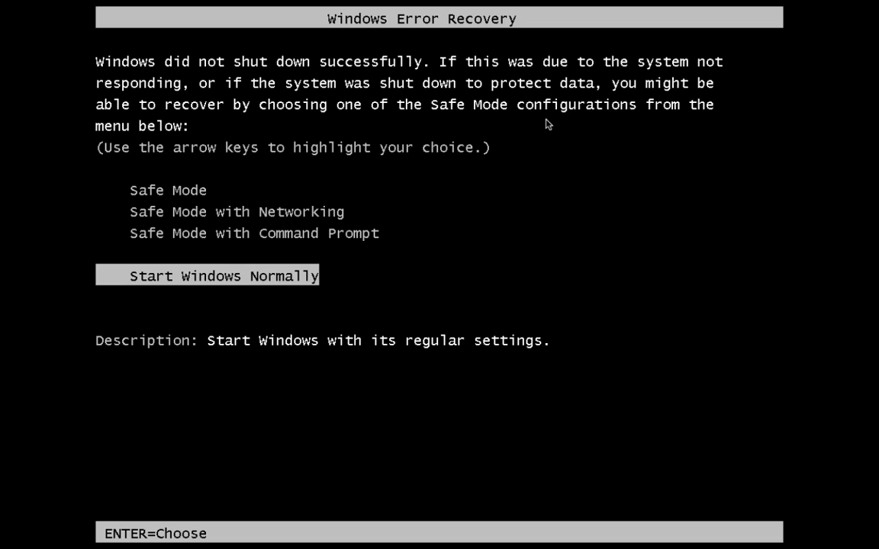
{"action": "key", "text": "enter"}
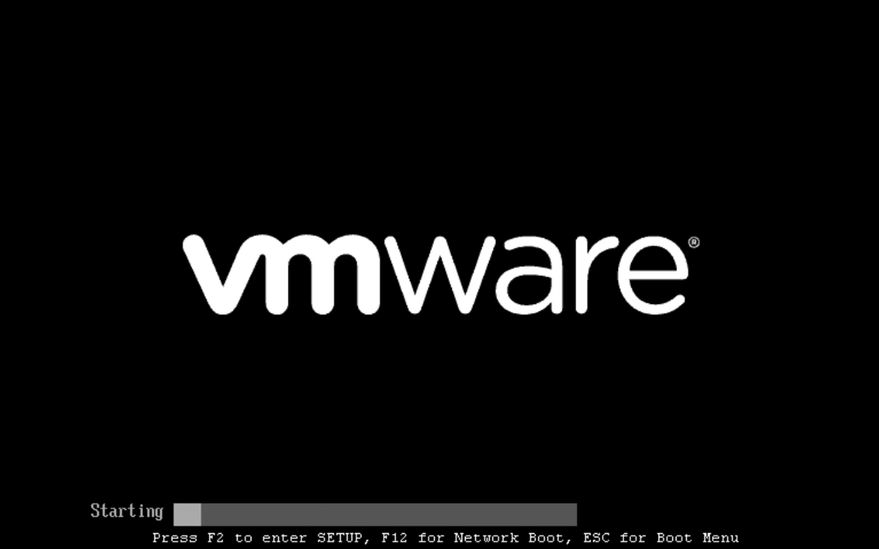
{"action": "key", "text": "F8"}
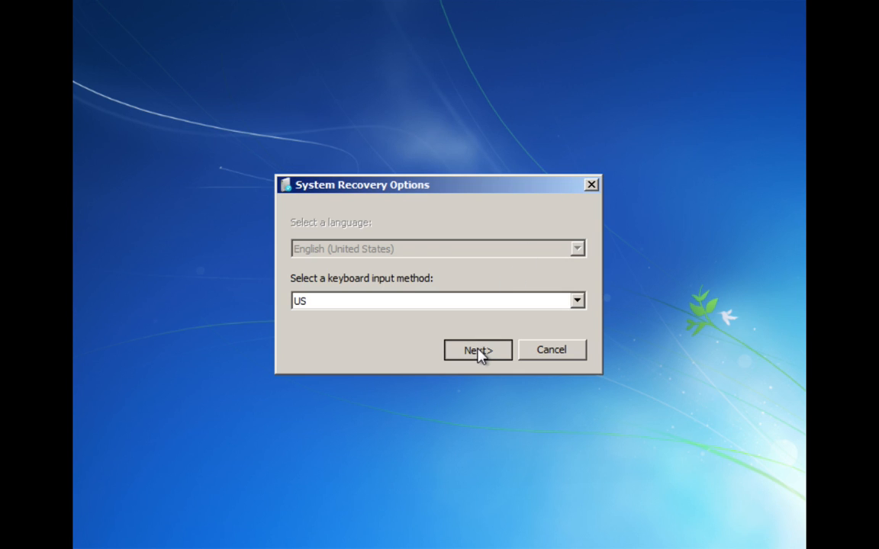
Step: Accept the US keyboard layout and log on to recovery as Administrator
{"action": "left_click", "coordinate": [477, 349]}
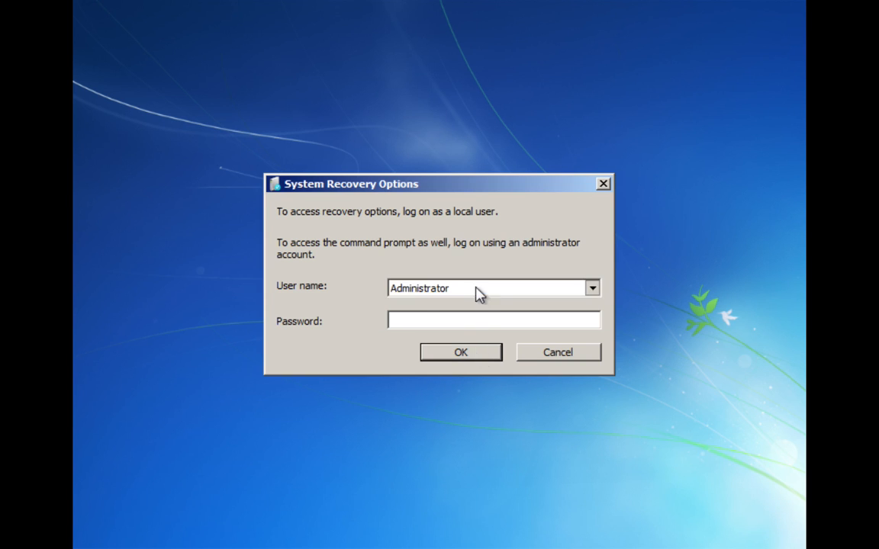
{"action": "left_click", "coordinate": [592, 287]}
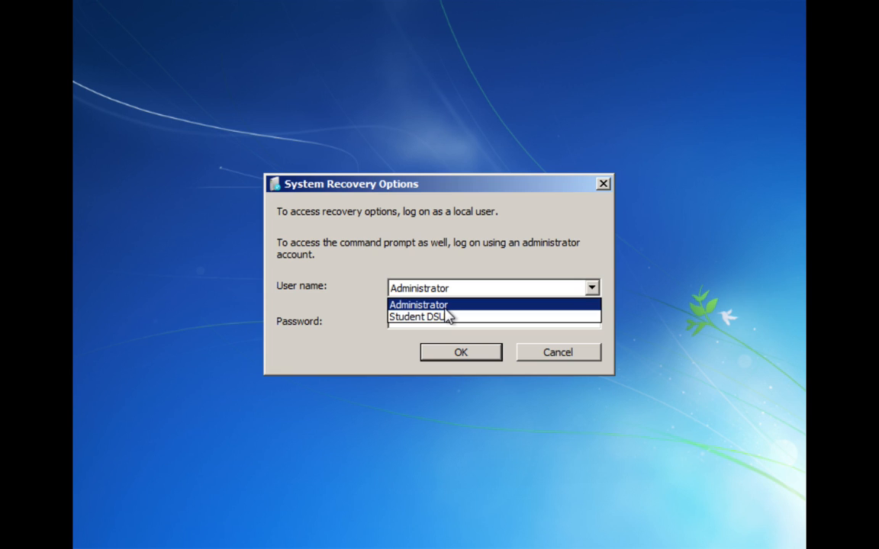
{"action": "left_click", "coordinate": [417, 304]}
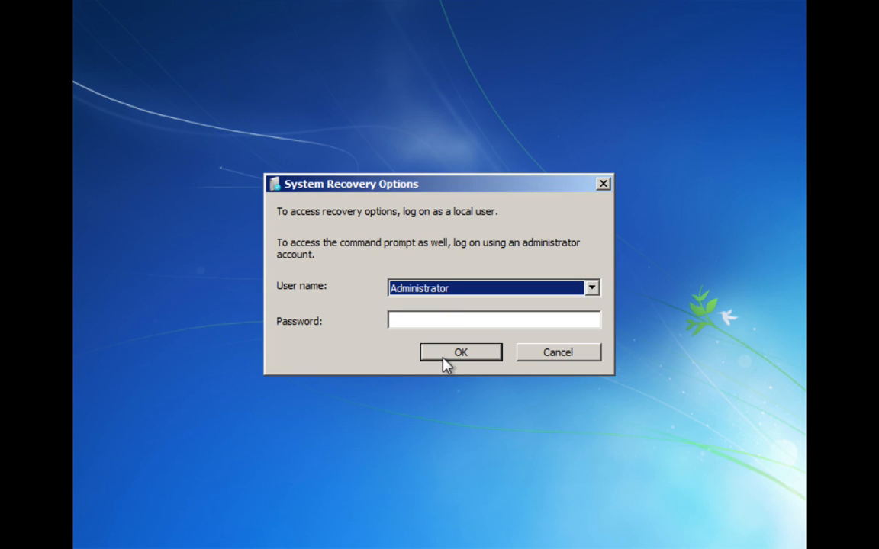
{"action": "left_click", "coordinate": [460, 352]}
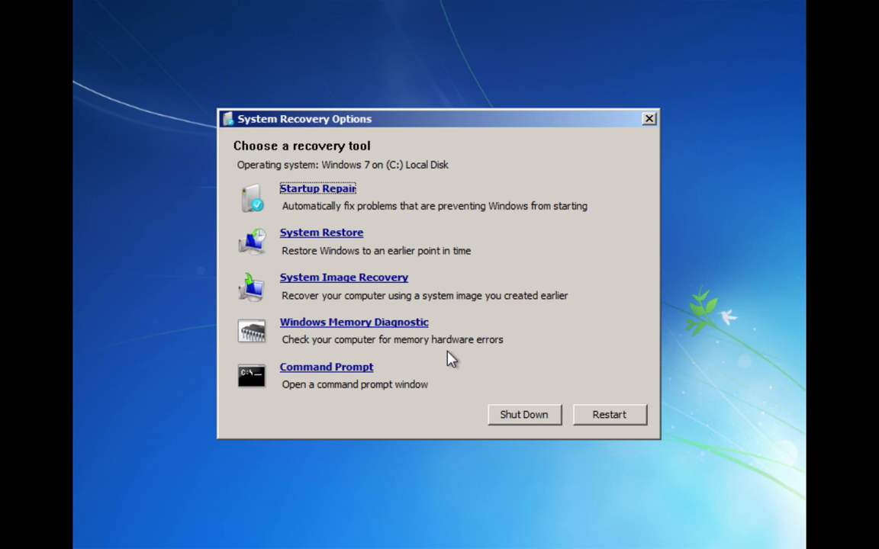
{"action": "mouse_move", "coordinate": [338, 368]}
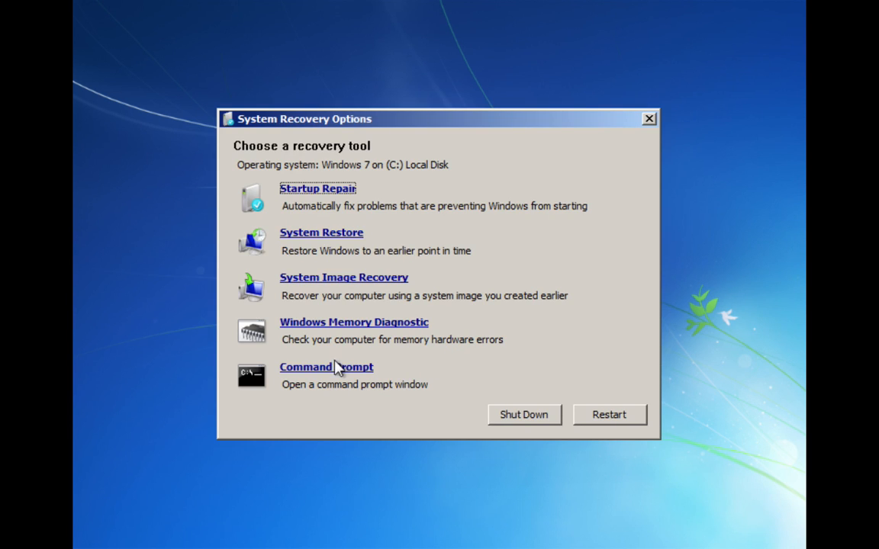
Step: Open Command Prompt from the recovery tools and launch regedit
{"action": "left_click", "coordinate": [326, 367]}
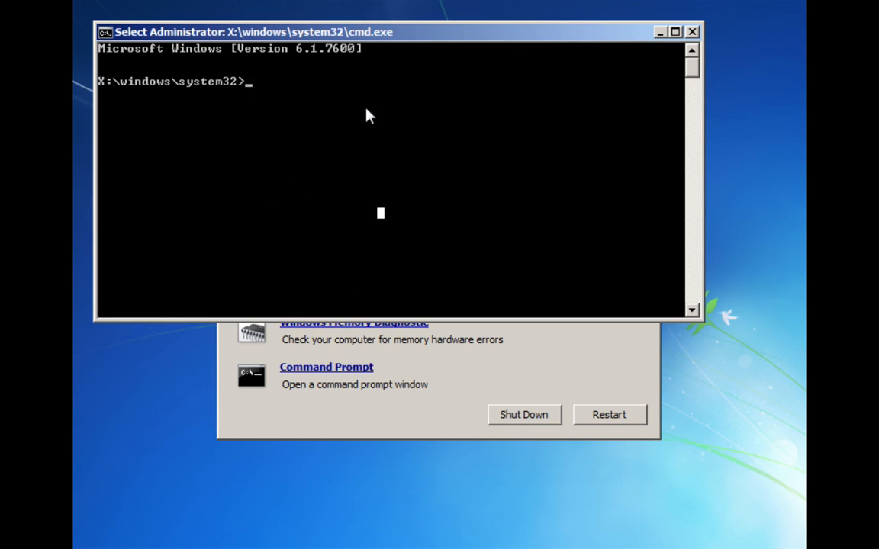
{"action": "mouse_move", "coordinate": [395, 123]}
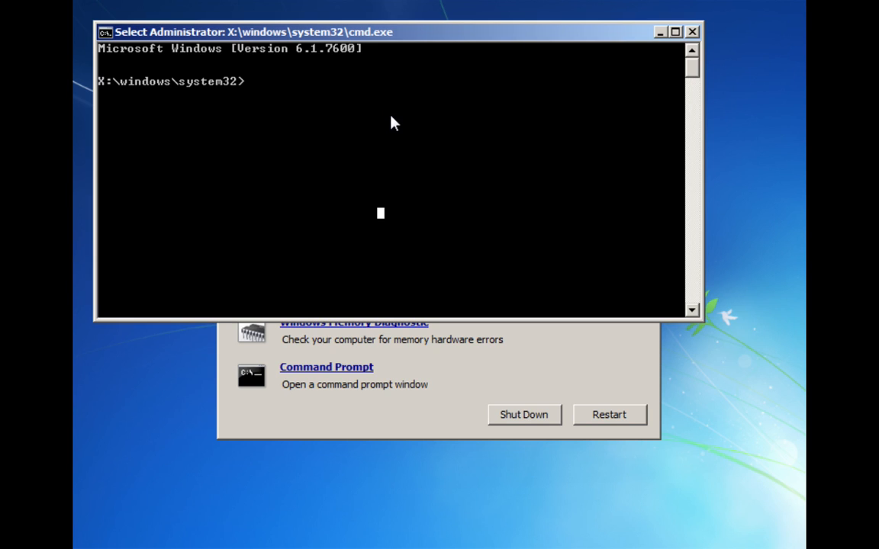
{"action": "type", "text": "egedi"}
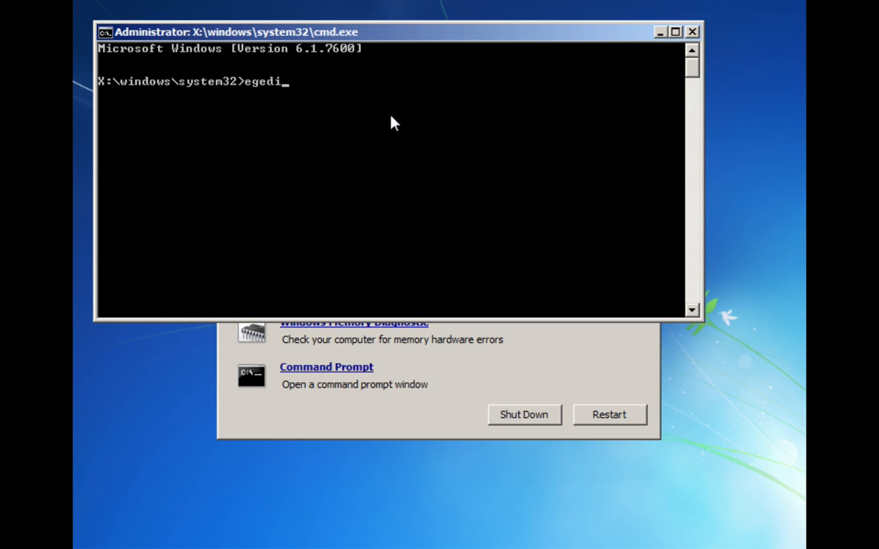
{"action": "type", "text": "regedit"}
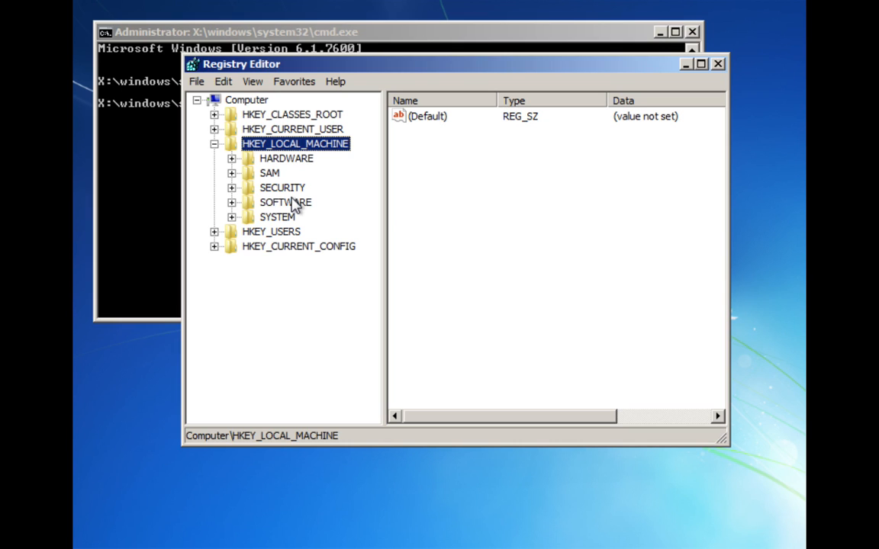
Step: Start File > Load Hive and switch the file browser to Local Disk (C:)
{"action": "left_click", "coordinate": [195, 82]}
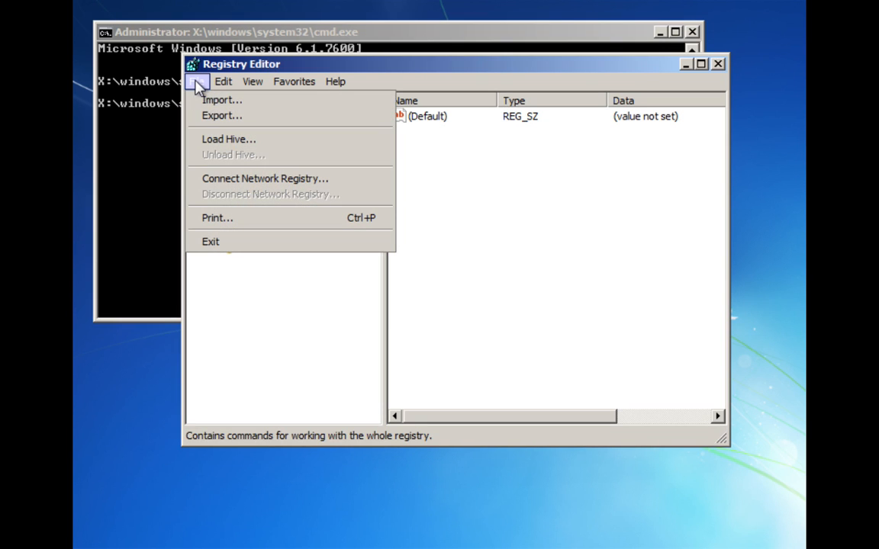
{"action": "mouse_move", "coordinate": [229, 139]}
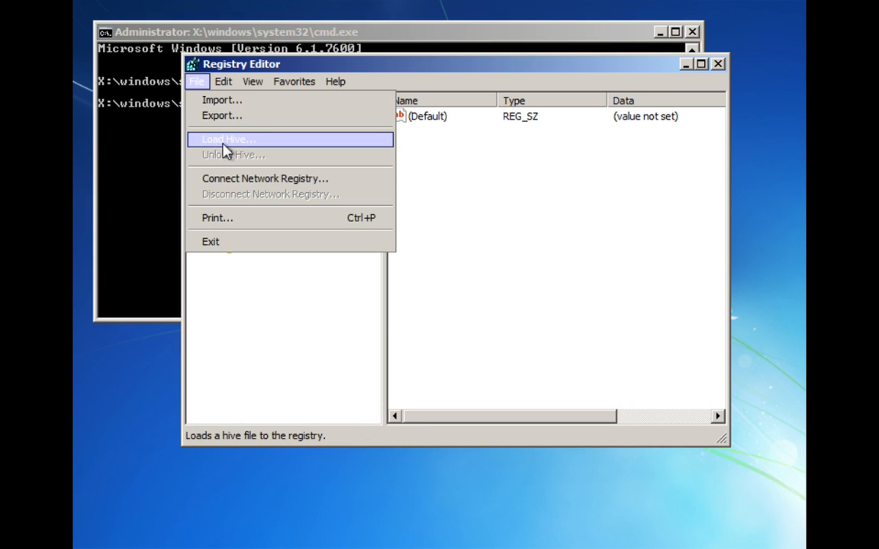
{"action": "left_click", "coordinate": [226, 139]}
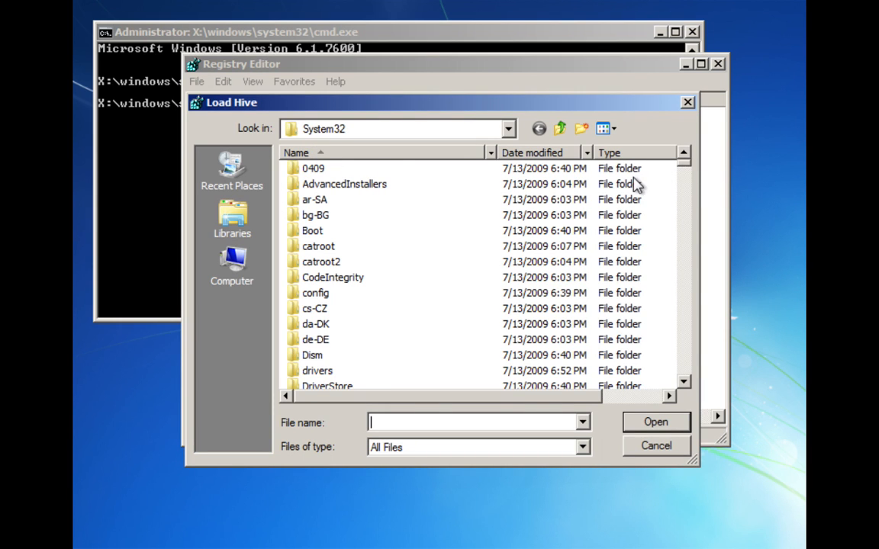
{"action": "double_click", "coordinate": [315, 292]}
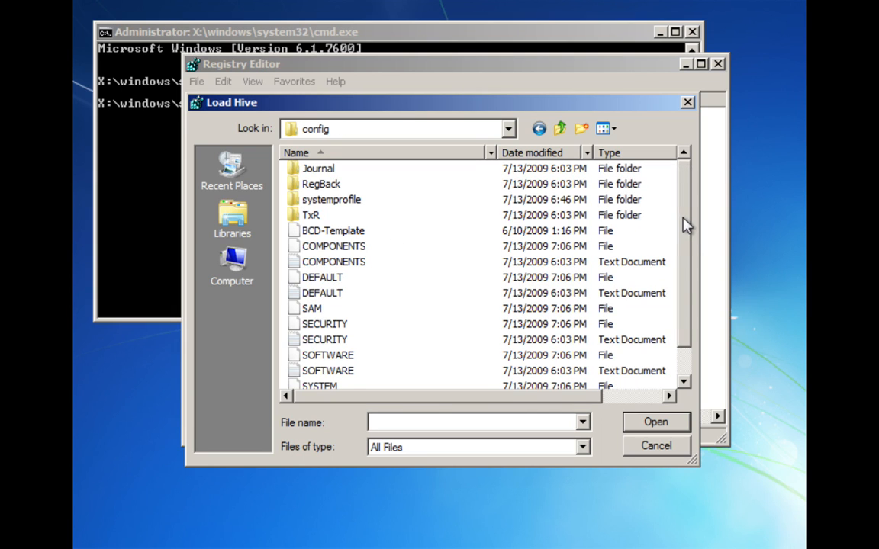
{"action": "scroll", "scroll_direction": "down", "scroll_amount": 3}
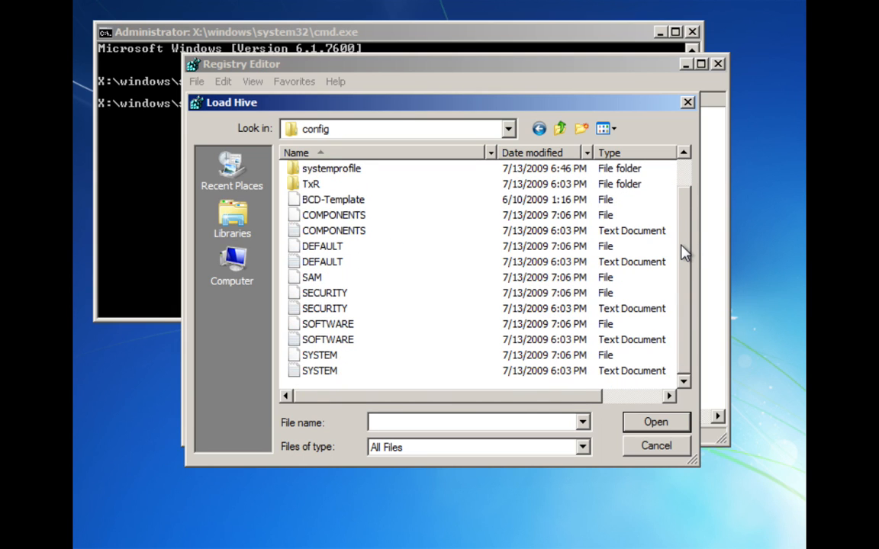
{"action": "mouse_move", "coordinate": [343, 328]}
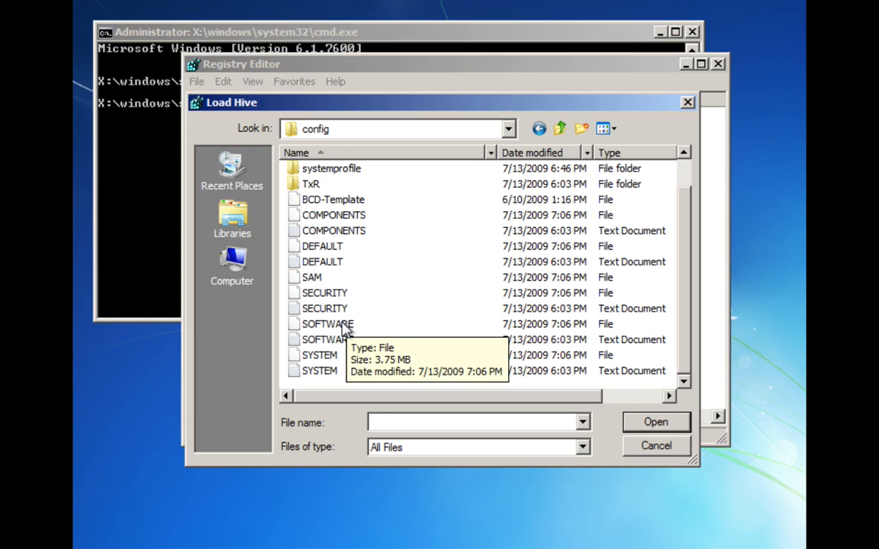
{"action": "mouse_move", "coordinate": [503, 142]}
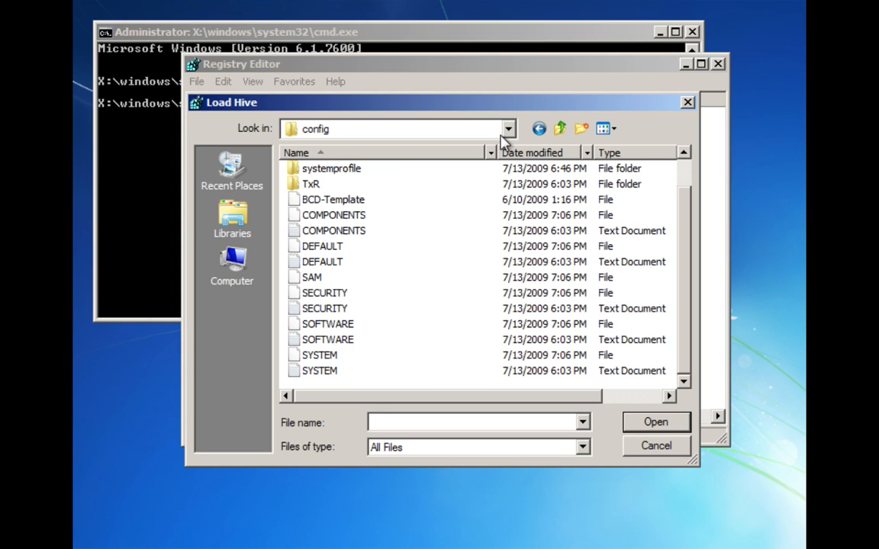
{"action": "left_click", "coordinate": [507, 128]}
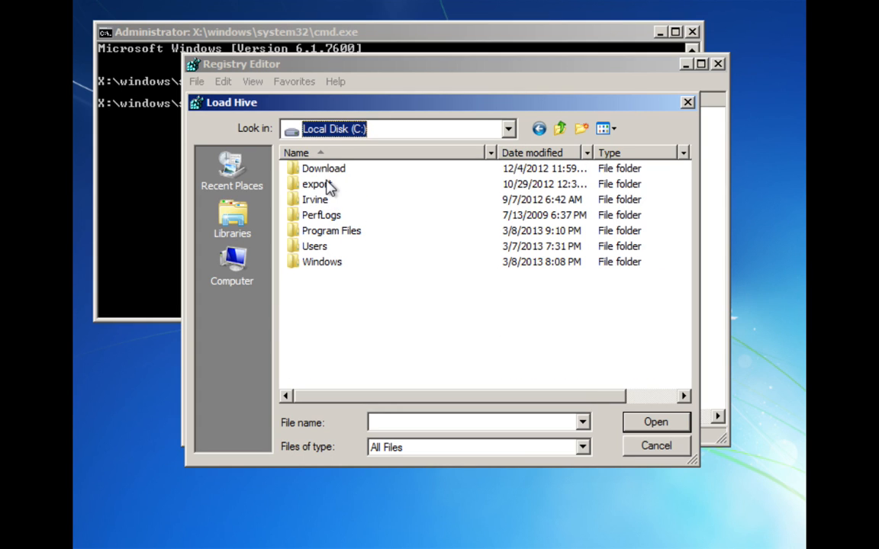
Step: Browse to C:\Windows\System32\config and open the SOFTWARE hive file
{"action": "double_click", "coordinate": [321, 261]}
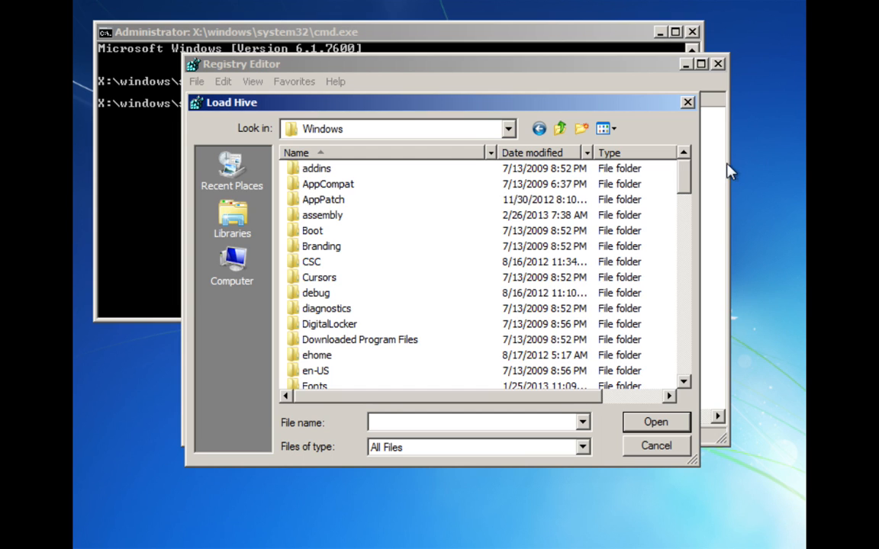
{"action": "scroll", "scroll_direction": "down", "scroll_amount": 3}
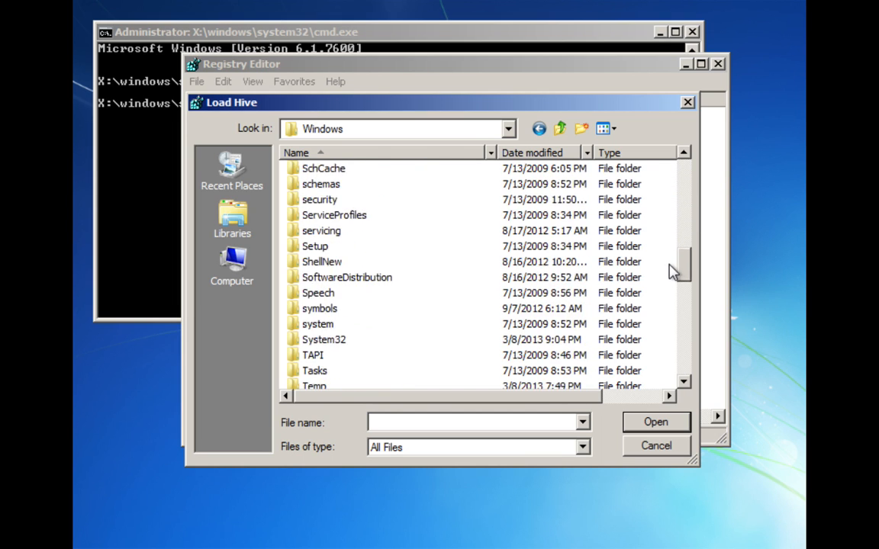
{"action": "double_click", "coordinate": [324, 340]}
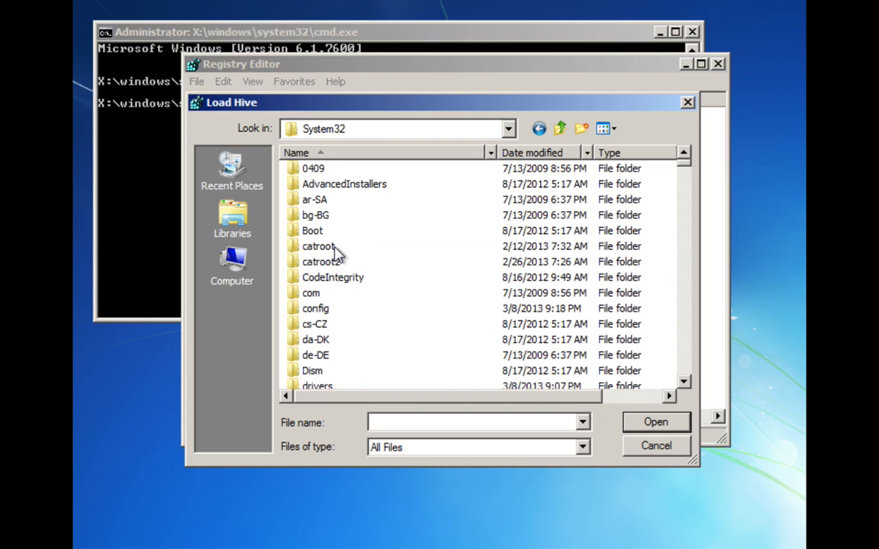
{"action": "double_click", "coordinate": [315, 308]}
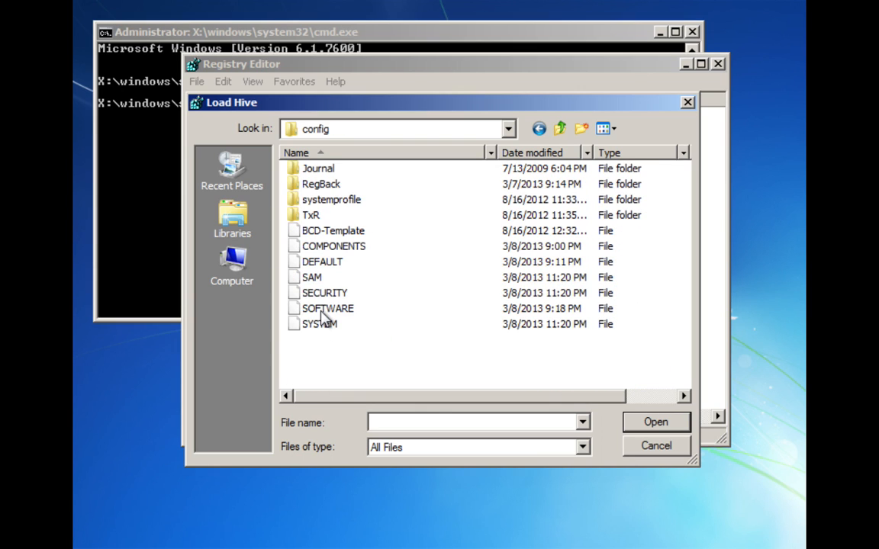
{"action": "left_click", "coordinate": [327, 308]}
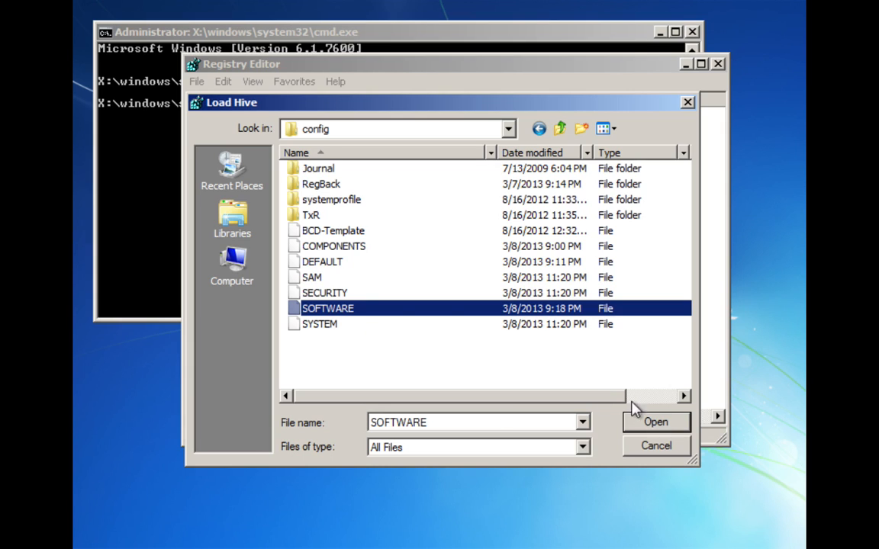
{"action": "left_click", "coordinate": [655, 422]}
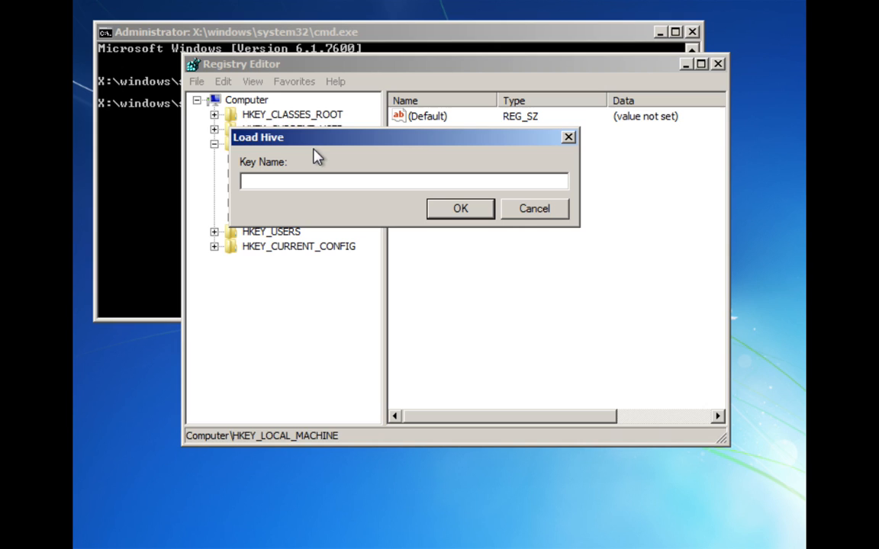
Step: Name the loaded hive 'computer' and select the new key
{"action": "left_click", "coordinate": [534, 208]}
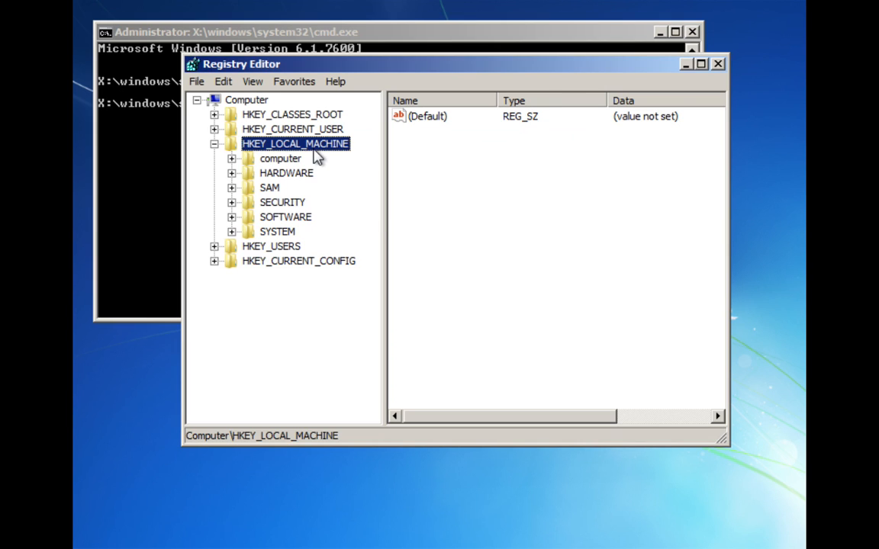
{"action": "left_click", "coordinate": [280, 157]}
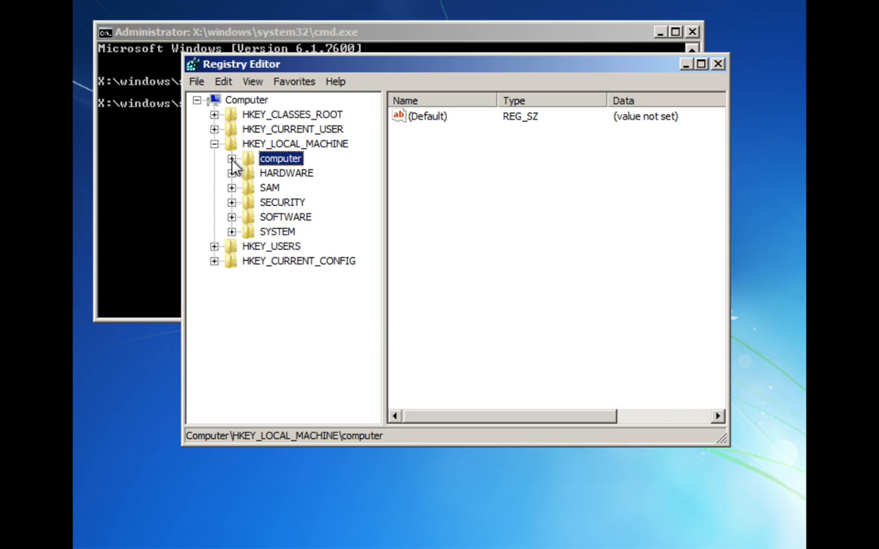
Step: Expand computer\Microsoft\Windows\CurrentVersion to show the Run startup entries, including Adobe ARM
{"action": "left_click", "coordinate": [233, 158]}
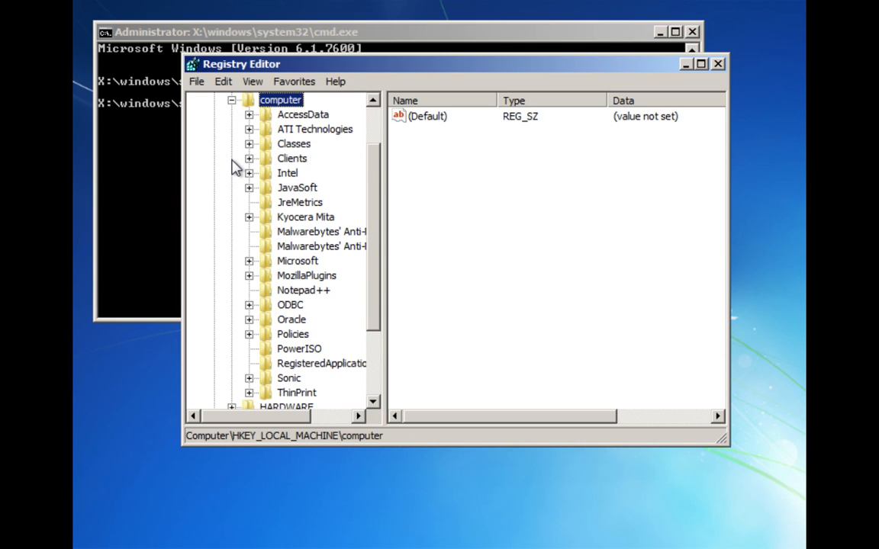
{"action": "mouse_move", "coordinate": [323, 161]}
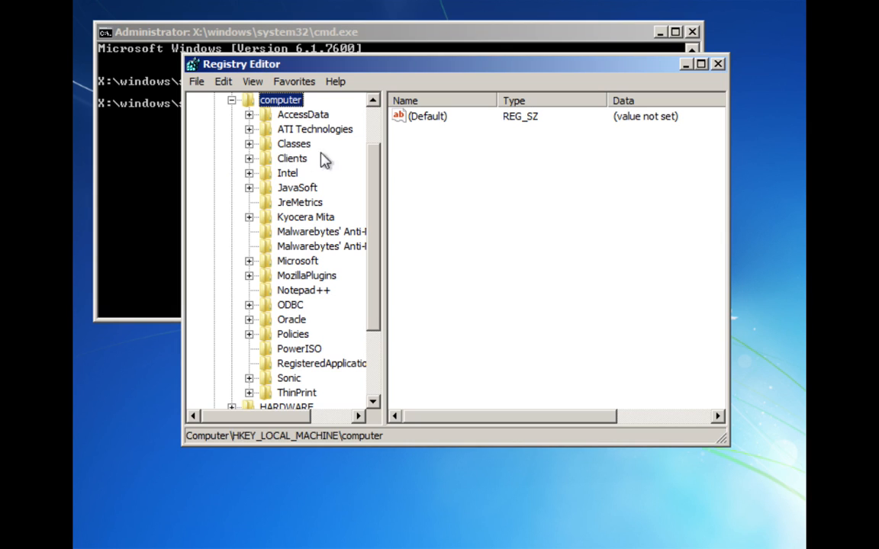
{"action": "mouse_move", "coordinate": [297, 267]}
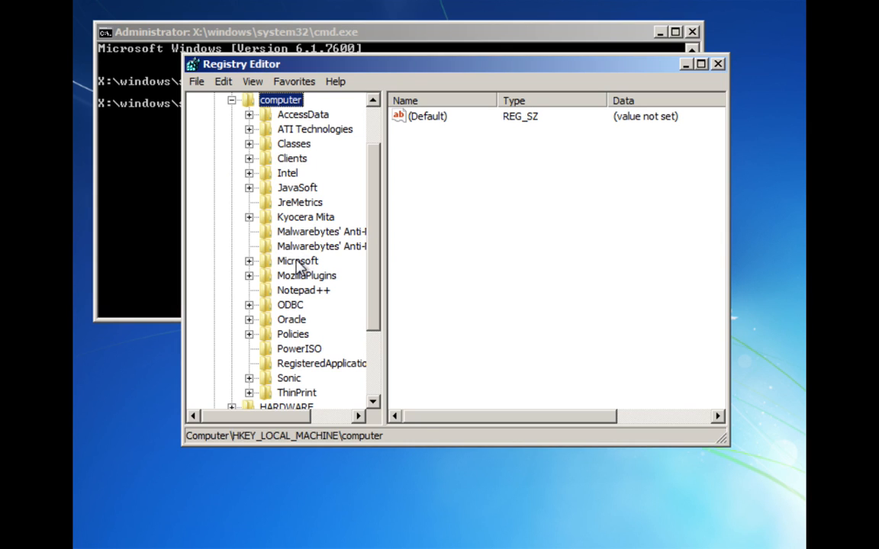
{"action": "double_click", "coordinate": [297, 260]}
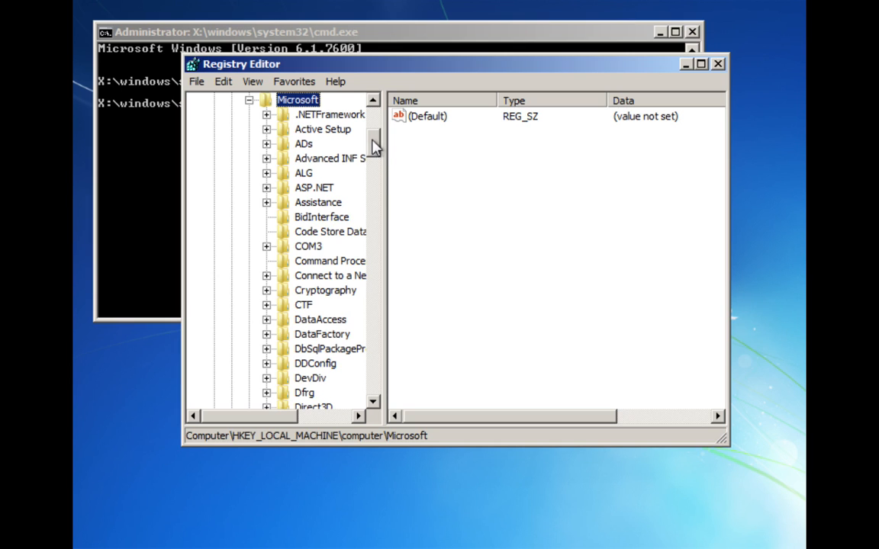
{"action": "scroll", "scroll_direction": "down", "scroll_amount": 3}
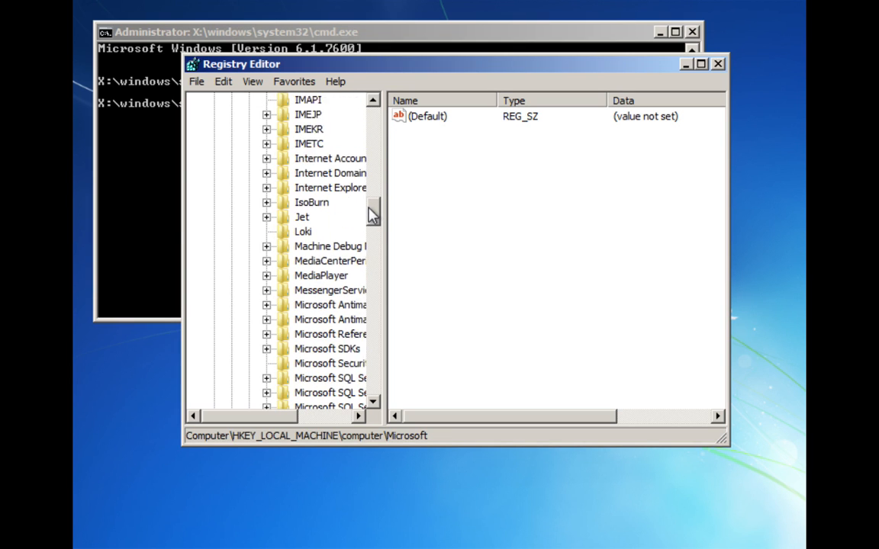
{"action": "scroll", "scroll_direction": "down", "scroll_amount": 3}
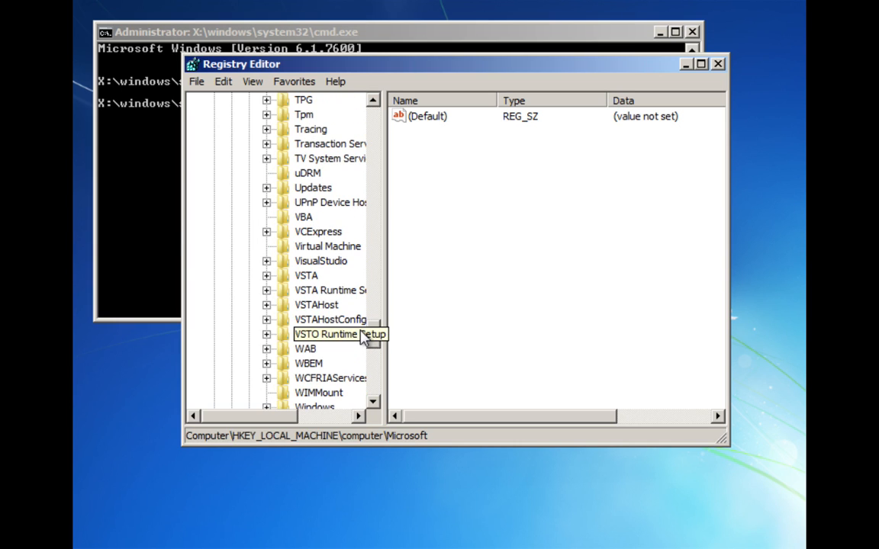
{"action": "left_click", "coordinate": [315, 290]}
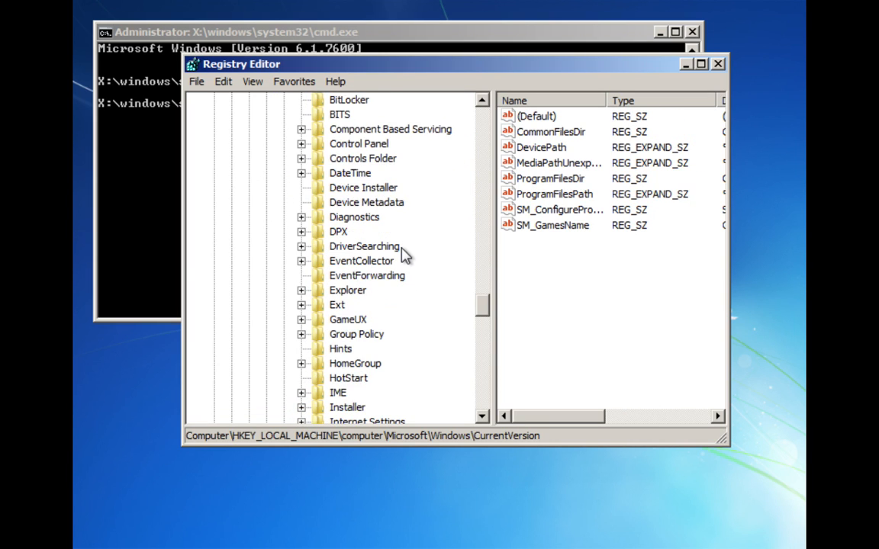
{"action": "scroll", "scroll_direction": "down", "scroll_amount": 3}
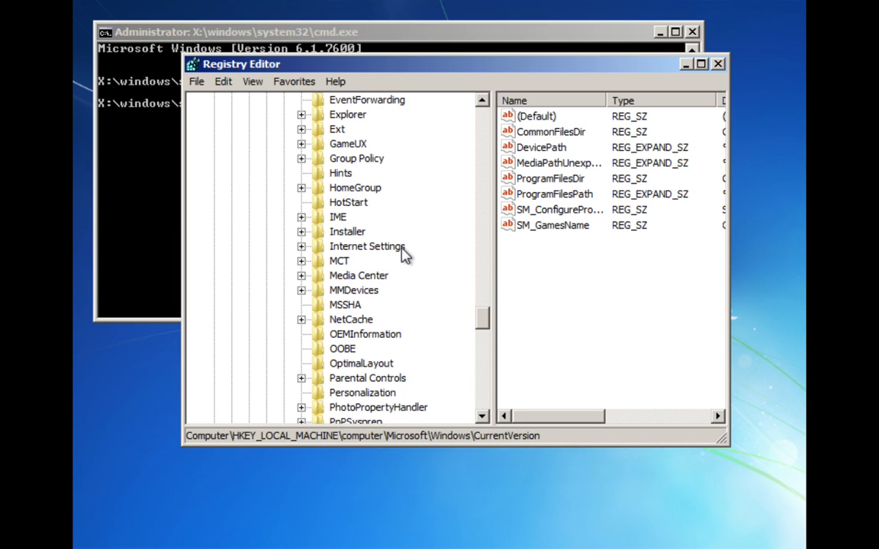
{"action": "scroll", "scroll_direction": "down", "scroll_amount": 3}
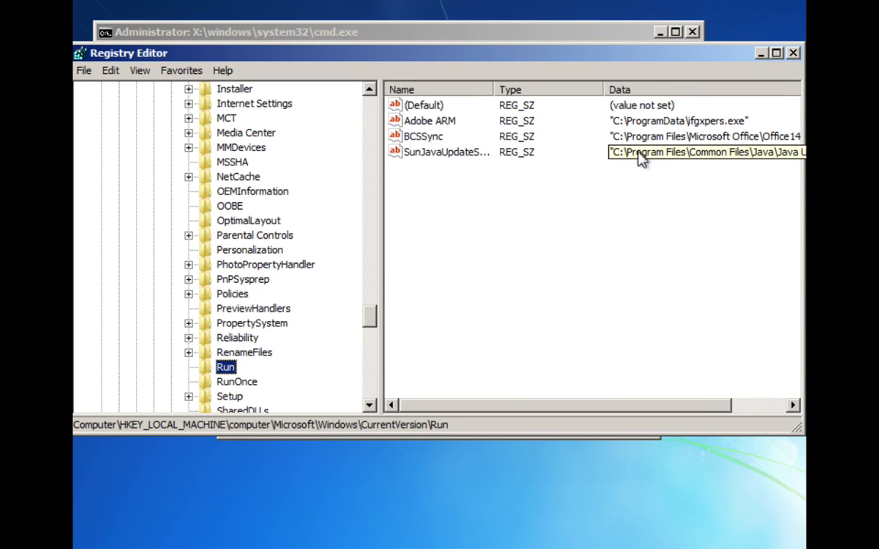
{"action": "mouse_move", "coordinate": [691, 162]}
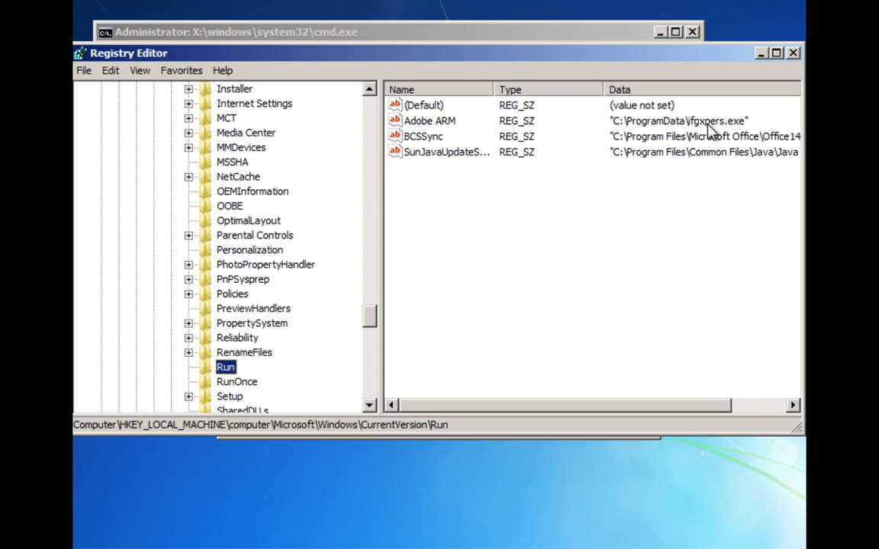
{"action": "left_click", "coordinate": [424, 104]}
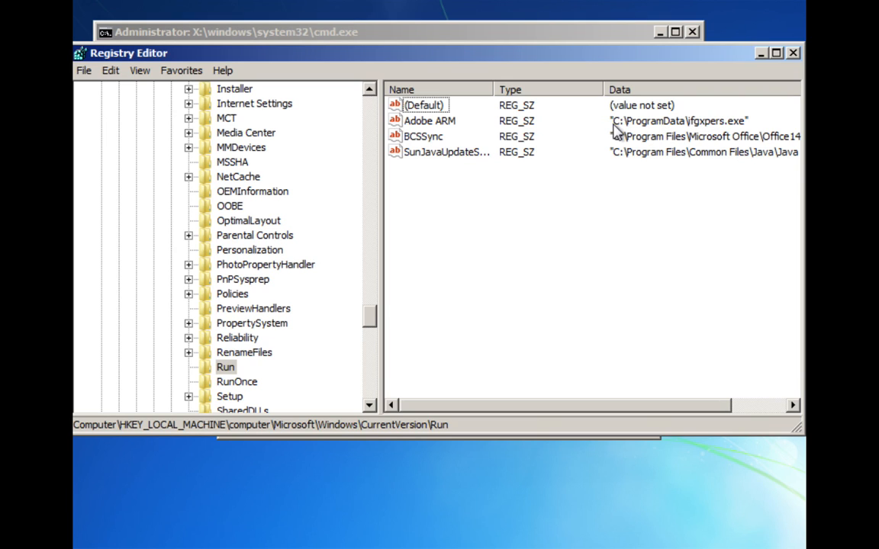
{"action": "mouse_move", "coordinate": [679, 126]}
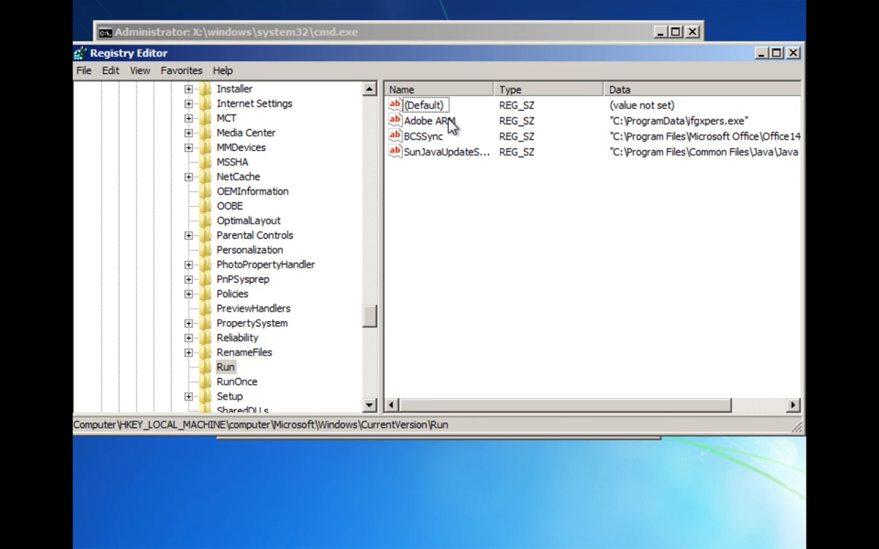
{"action": "mouse_move", "coordinate": [442, 132]}
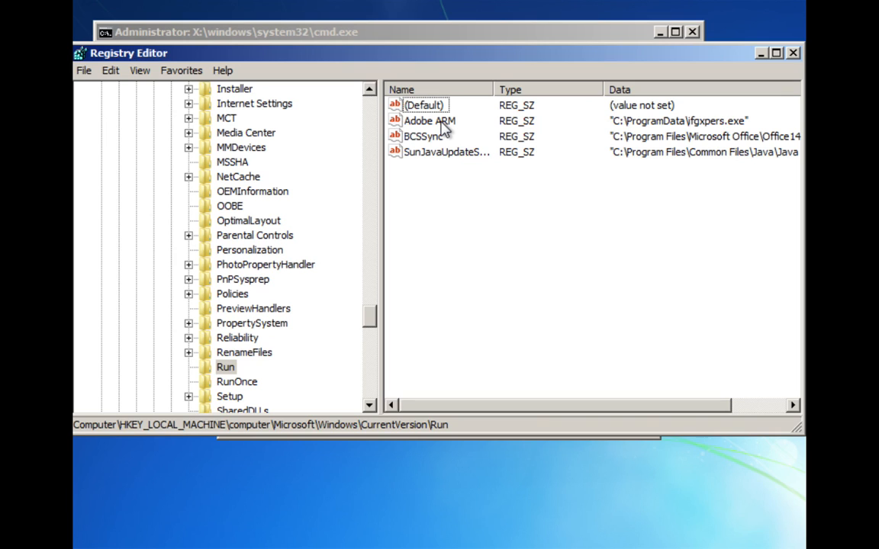
{"action": "left_click", "coordinate": [429, 121]}
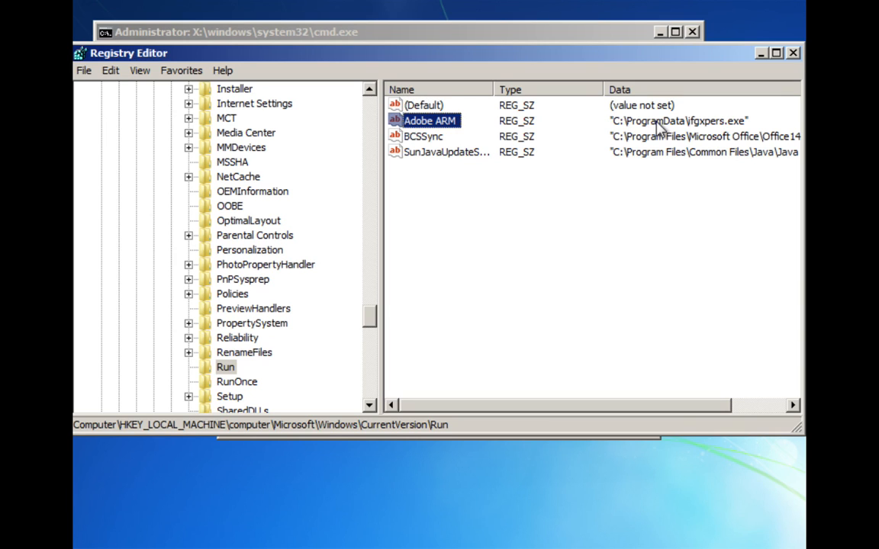
{"action": "mouse_move", "coordinate": [644, 130]}
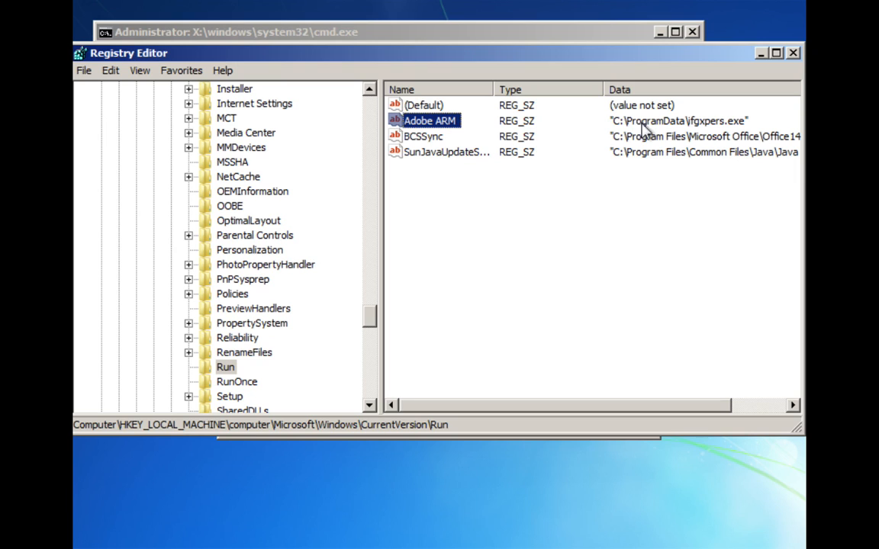
{"action": "mouse_move", "coordinate": [705, 130]}
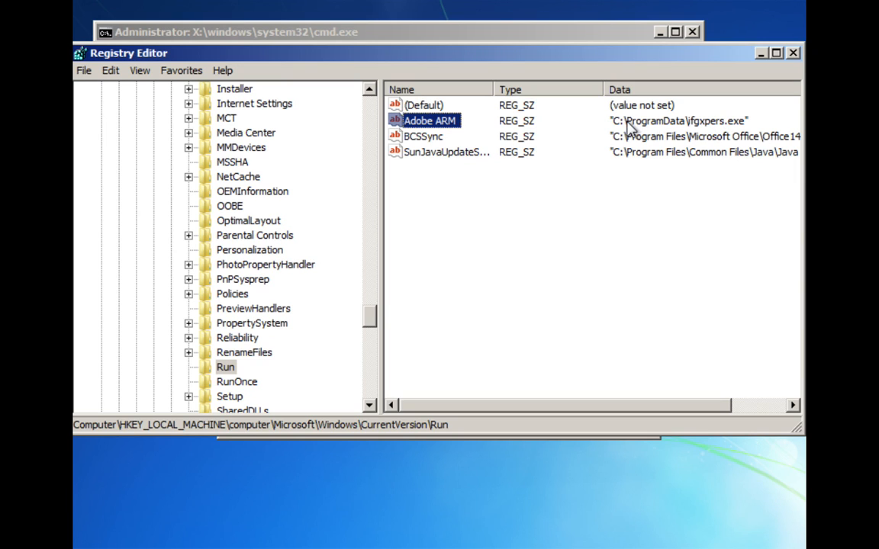
{"action": "mouse_move", "coordinate": [649, 134]}
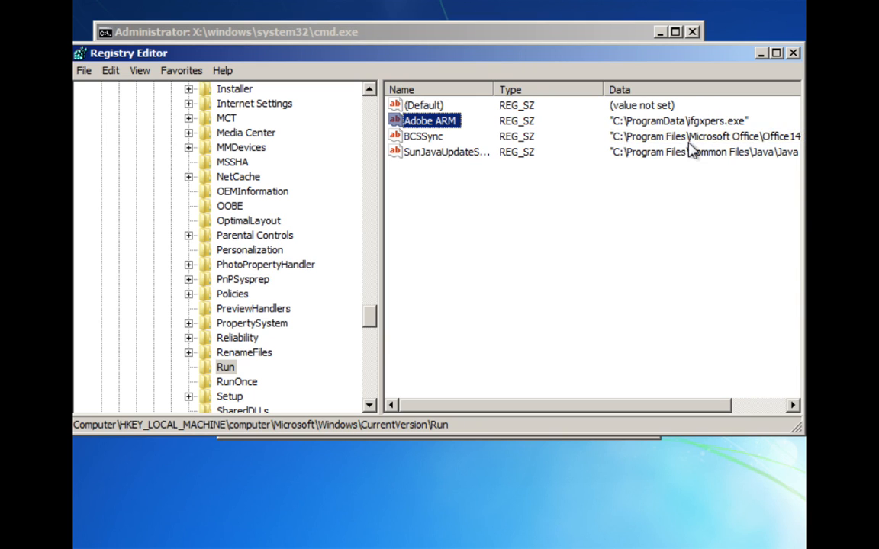
{"action": "mouse_move", "coordinate": [439, 128]}
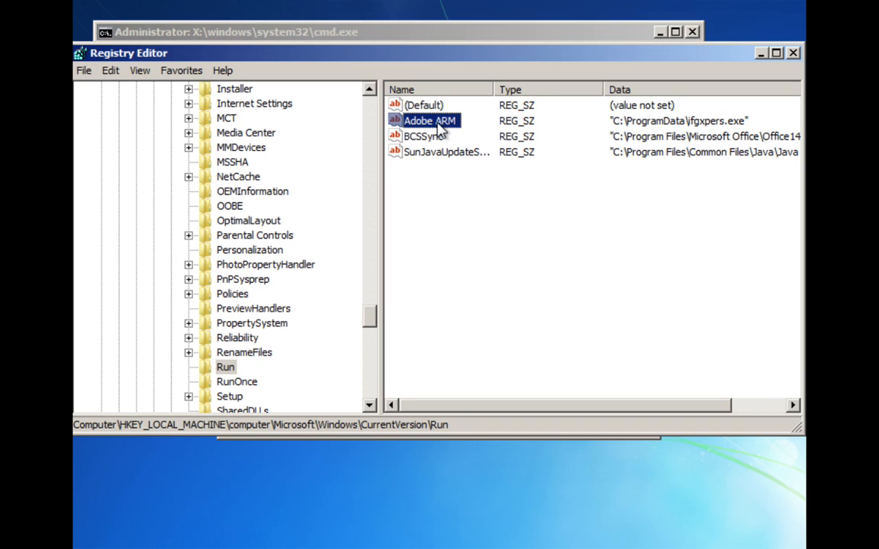
{"action": "mouse_move", "coordinate": [418, 128]}
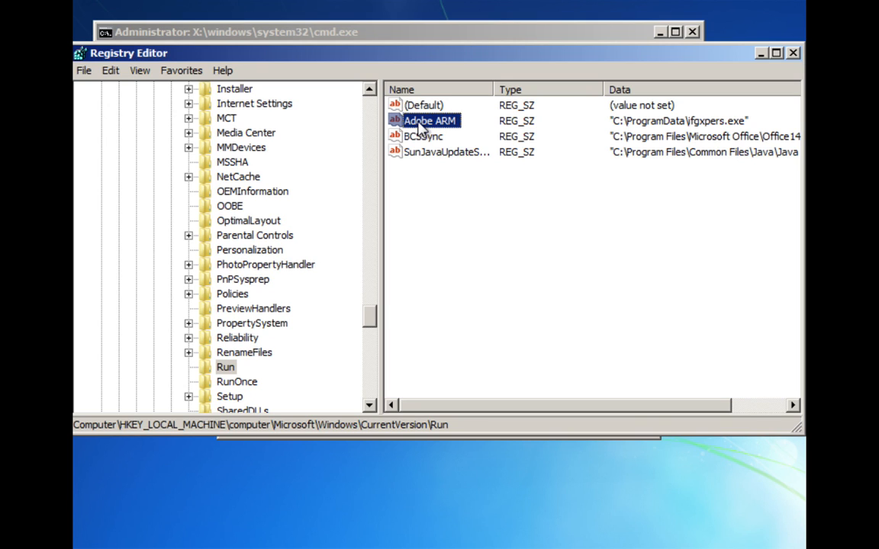
Step: Delete the Adobe ARM value pointing to ifgxpers.exe and confirm the deletion
{"action": "right_click", "coordinate": [429, 121]}
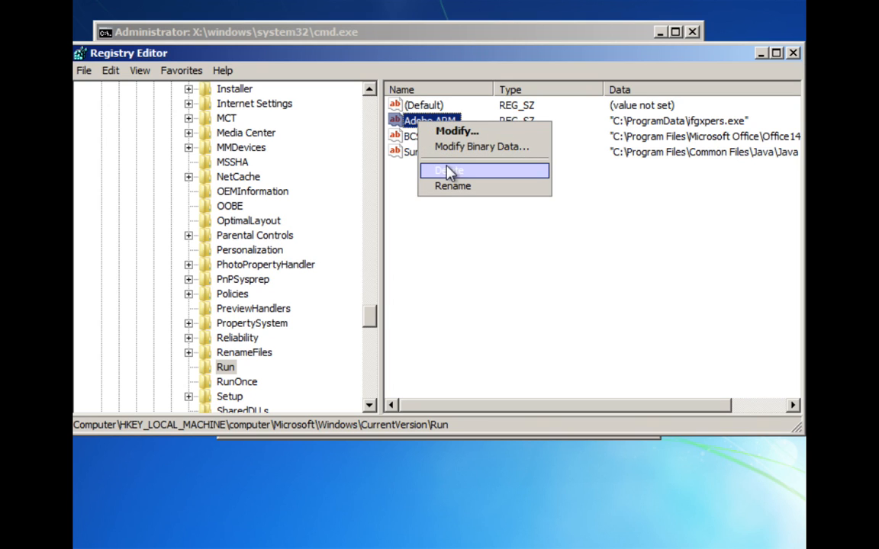
{"action": "left_click", "coordinate": [447, 170]}
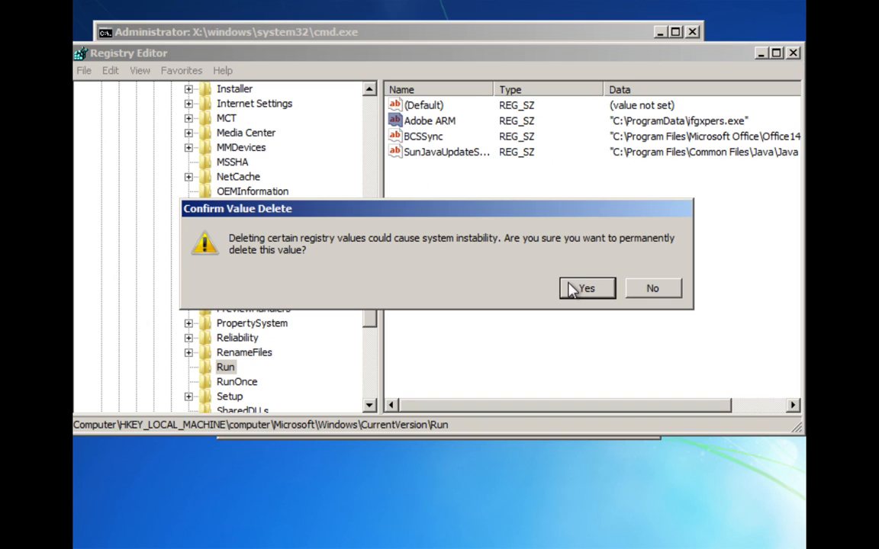
{"action": "left_click", "coordinate": [586, 287]}
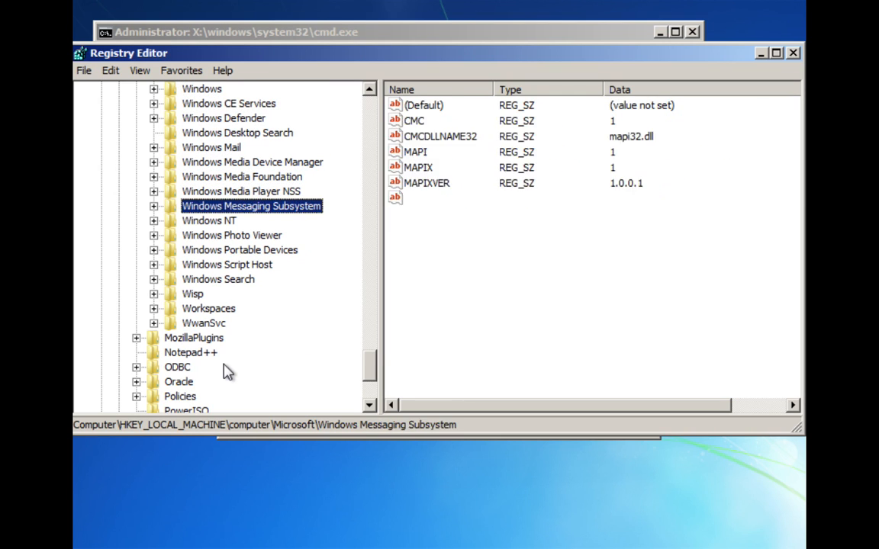
Step: In Windows NT\CurrentVersion\Winlogon, change the Shell data to Explorer.exe
{"action": "left_click", "coordinate": [154, 220]}
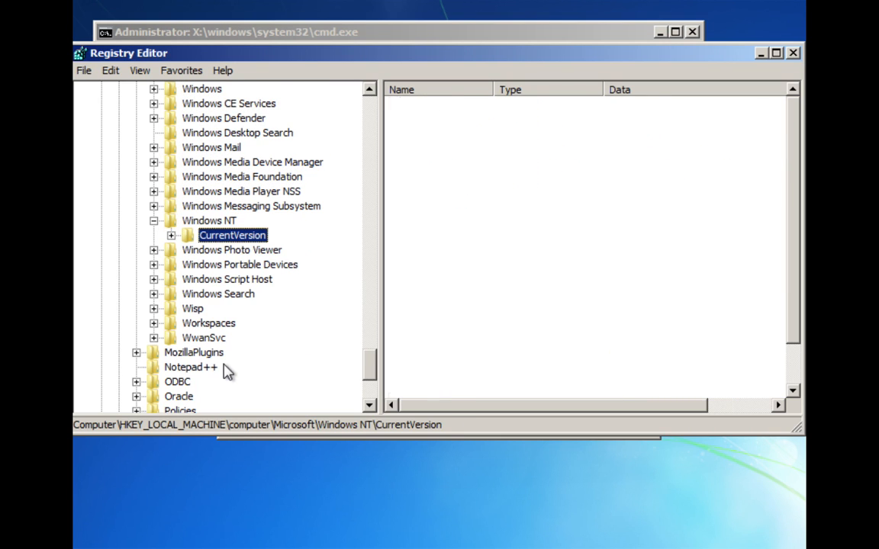
{"action": "left_click", "coordinate": [170, 235]}
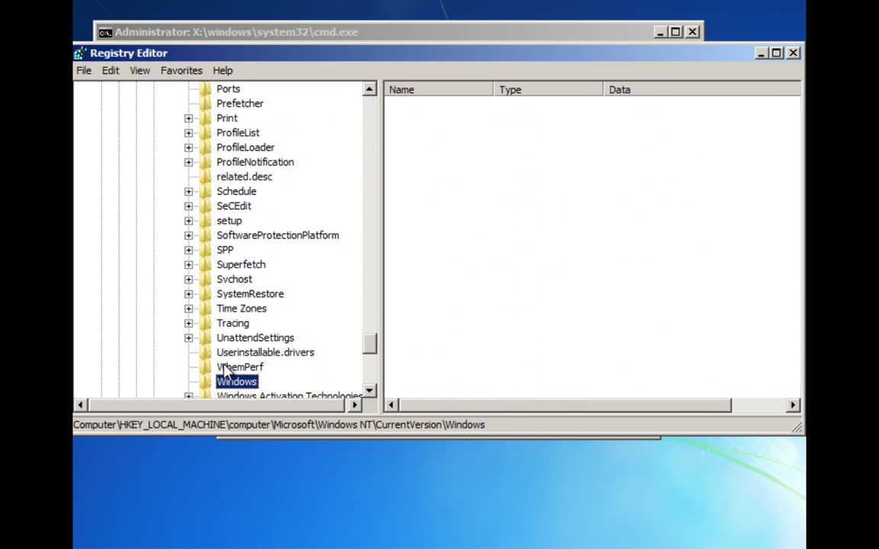
{"action": "left_click", "coordinate": [237, 367]}
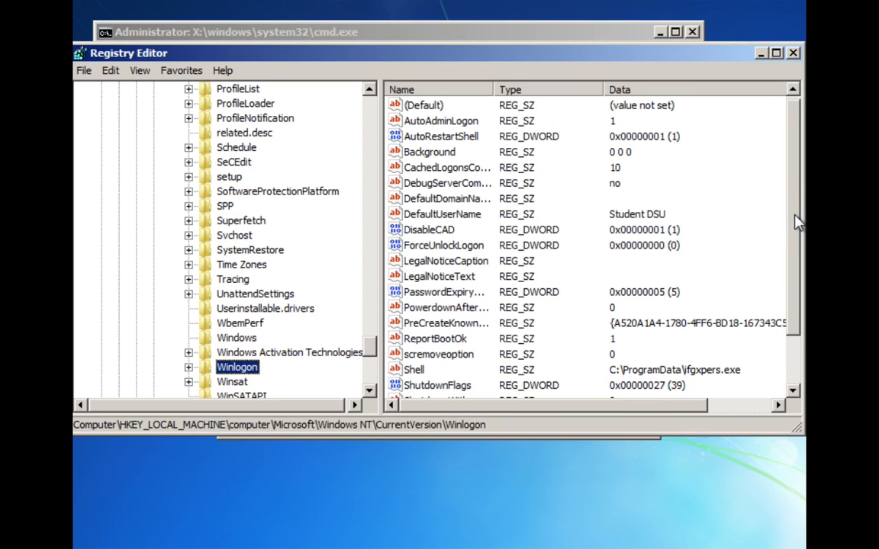
{"action": "scroll", "scroll_direction": "down", "scroll_amount": 3}
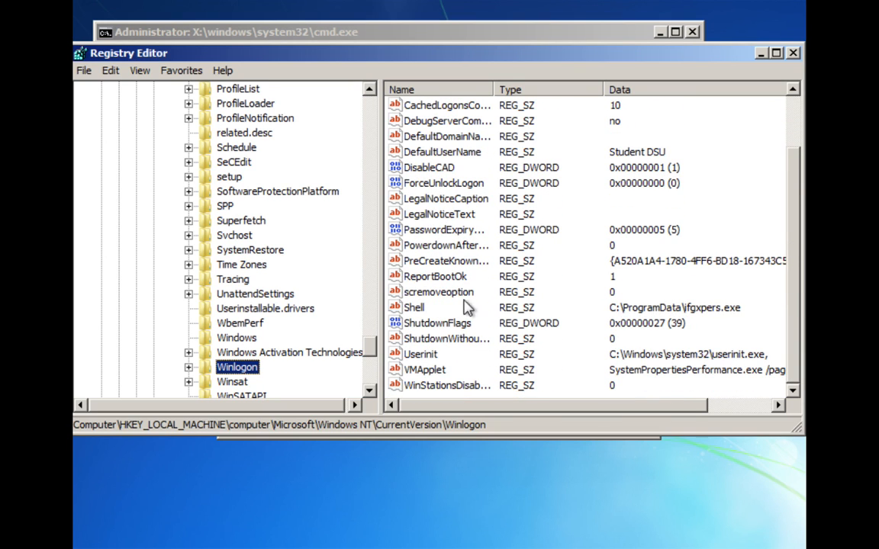
{"action": "double_click", "coordinate": [414, 307]}
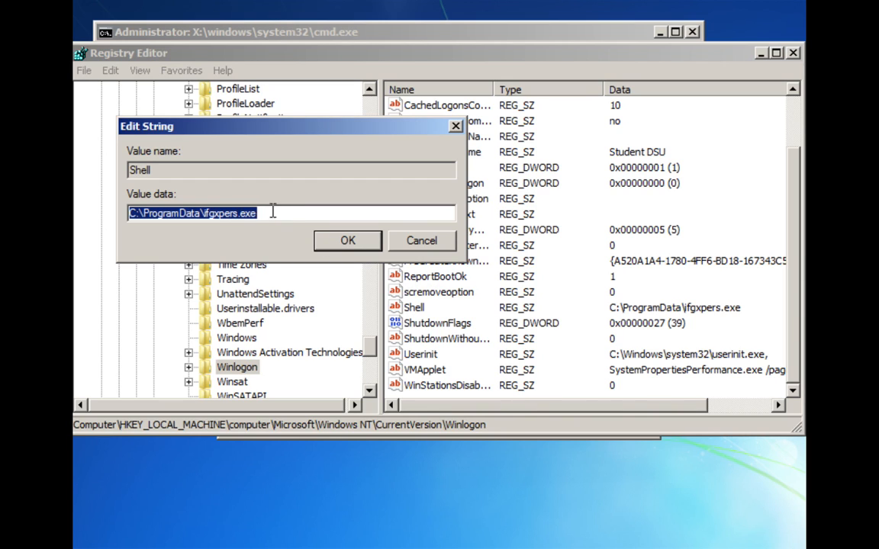
{"action": "mouse_move", "coordinate": [267, 211]}
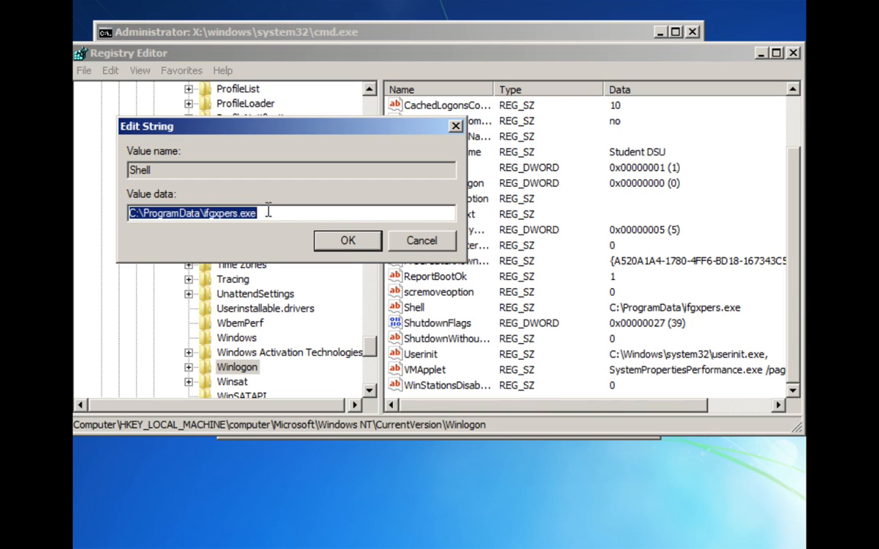
{"action": "type", "text": "Explorer.exe"}
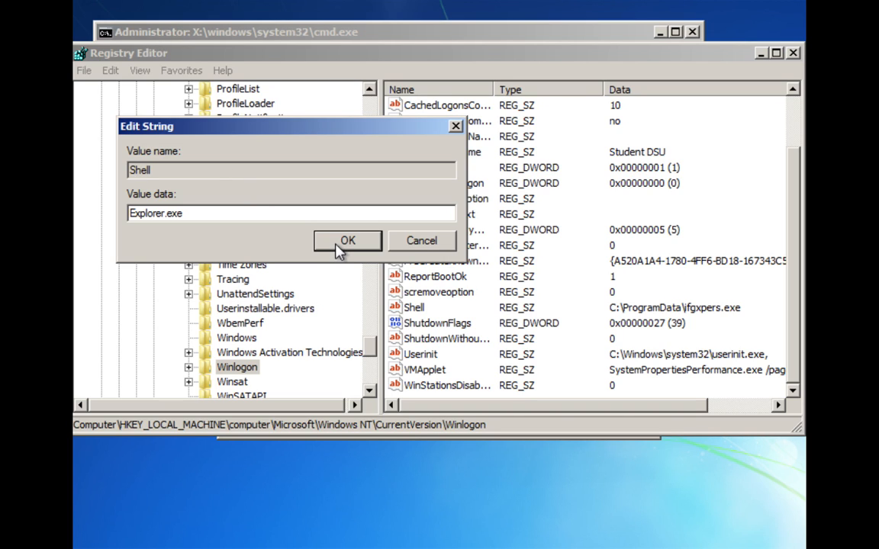
{"action": "left_click", "coordinate": [347, 240]}
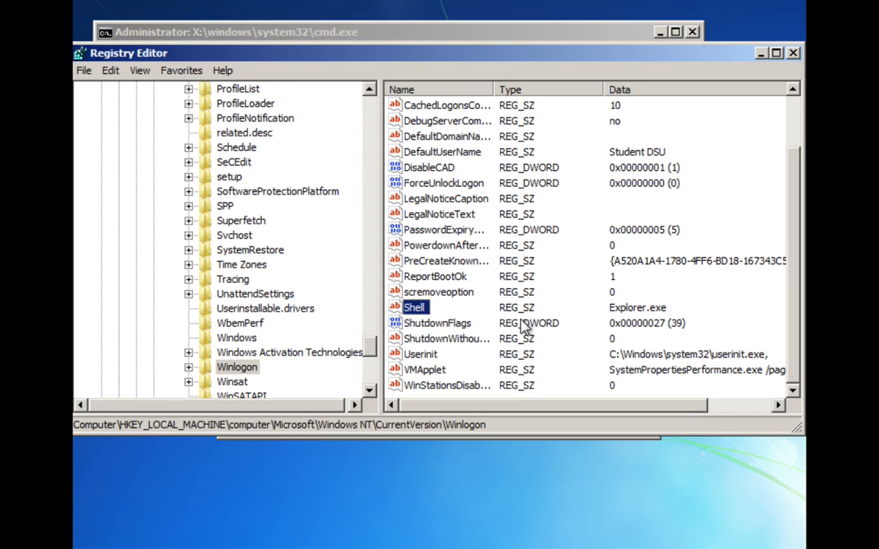
{"action": "mouse_move", "coordinate": [716, 282]}
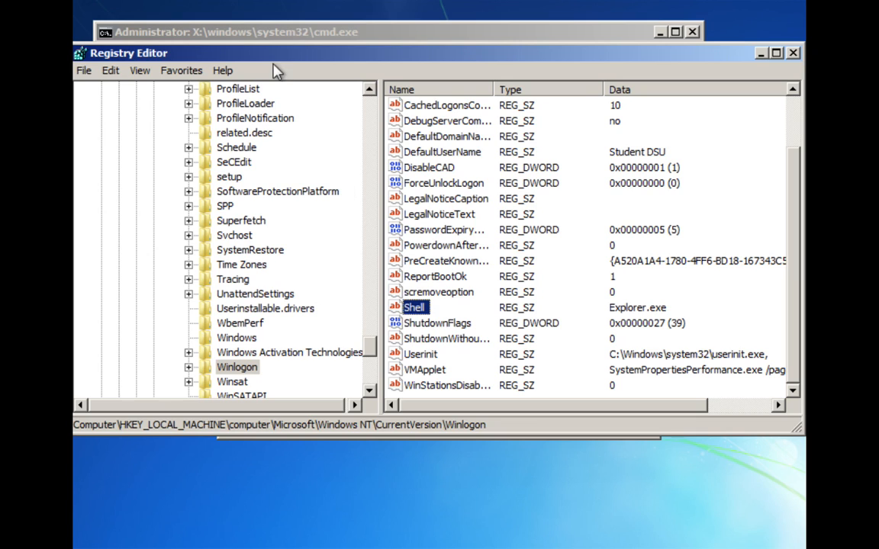
{"action": "mouse_move", "coordinate": [156, 107]}
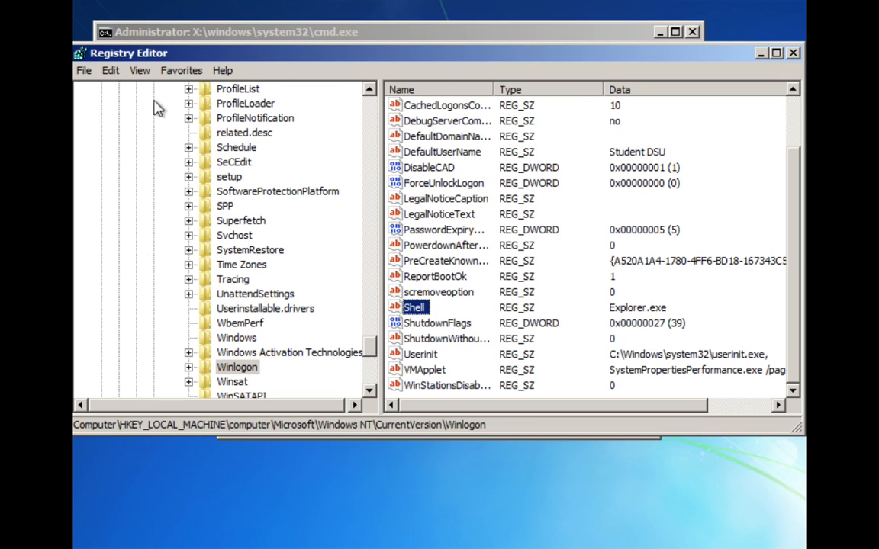
Step: Collapse Microsoft, unload the 'computer' hive with confirmation, and close Registry Editor
{"action": "left_click", "coordinate": [83, 70]}
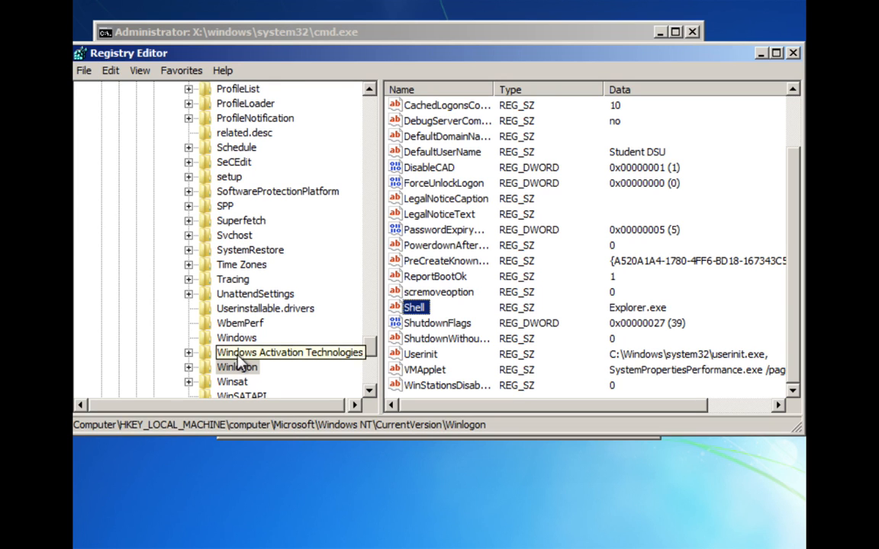
{"action": "scroll", "scroll_direction": "down", "scroll_amount": 3}
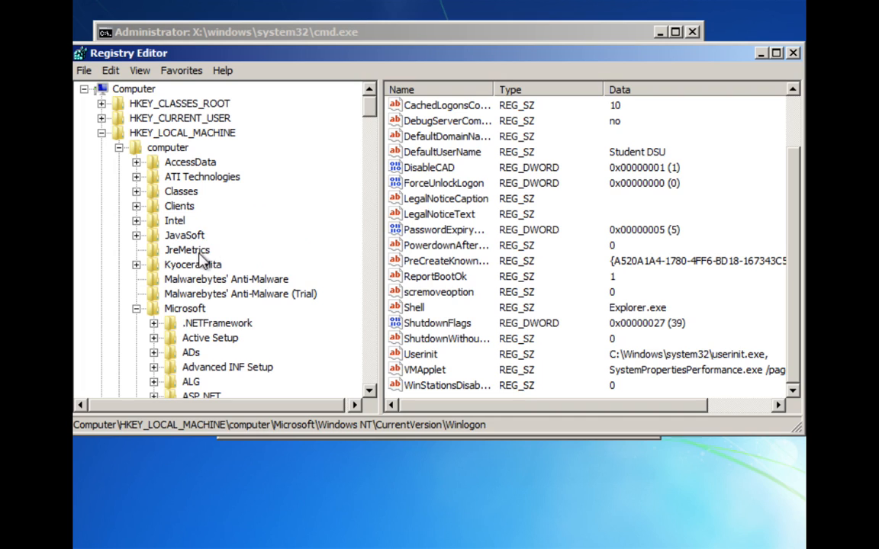
{"action": "left_click", "coordinate": [185, 308]}
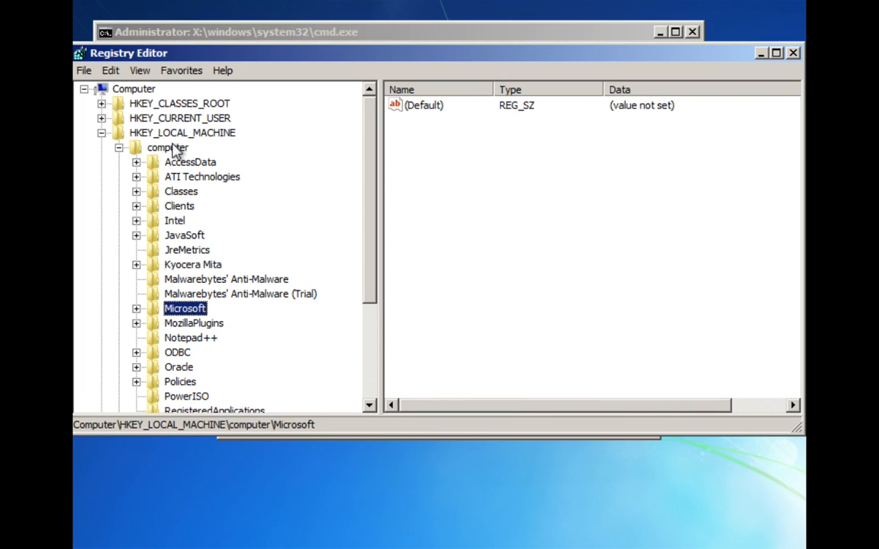
{"action": "left_click", "coordinate": [84, 70]}
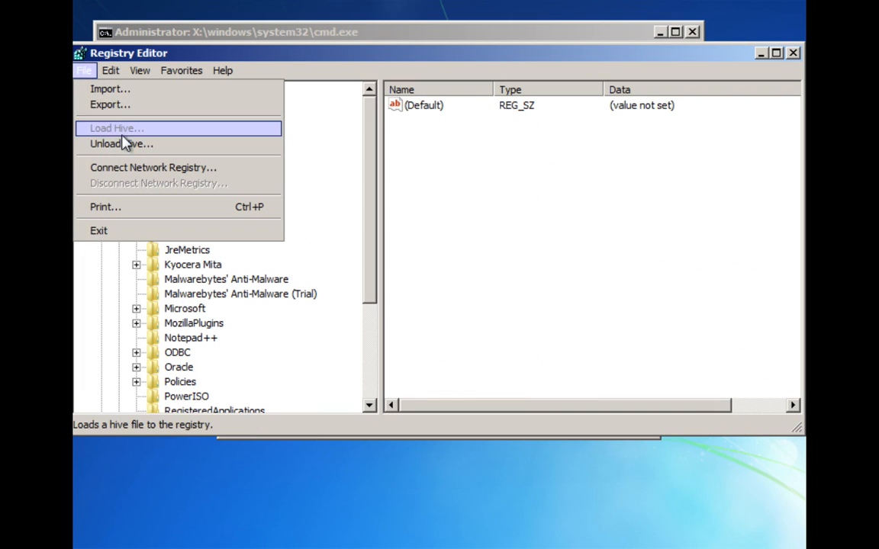
{"action": "left_click", "coordinate": [121, 144]}
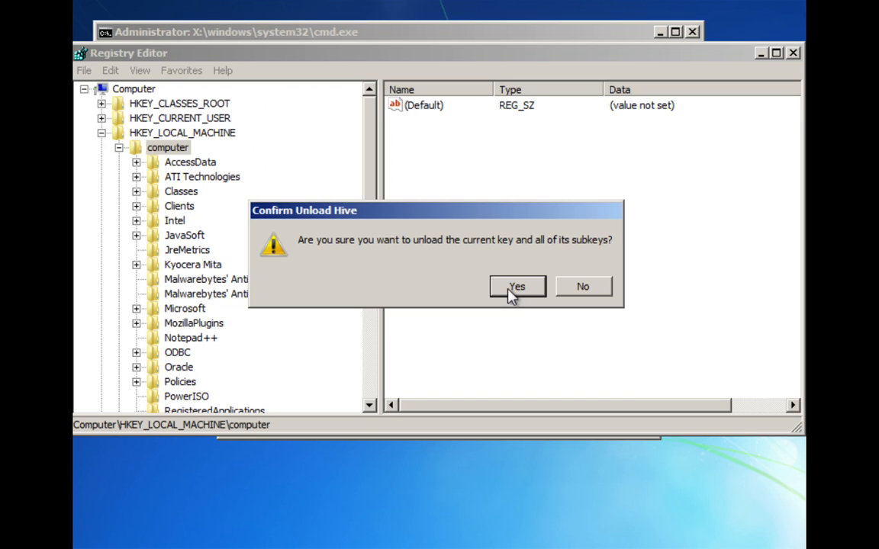
{"action": "left_click", "coordinate": [516, 286]}
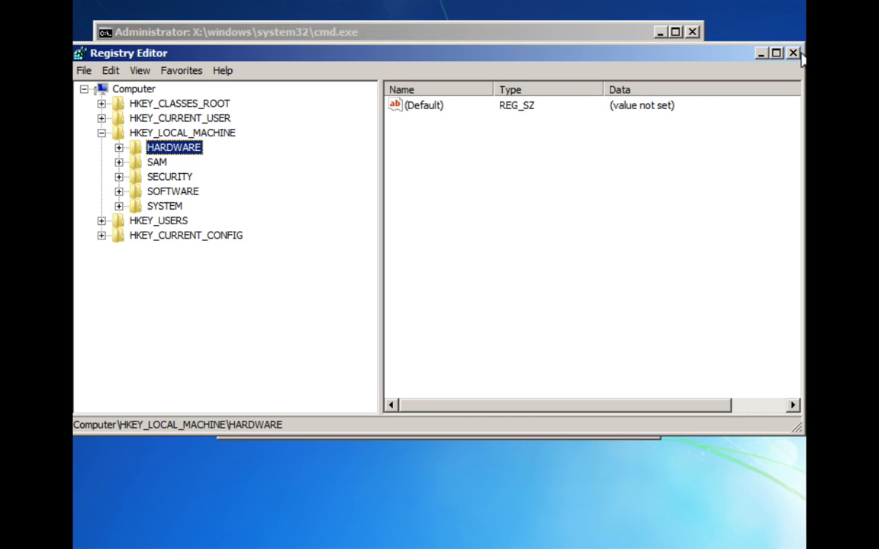
{"action": "left_click", "coordinate": [792, 53]}
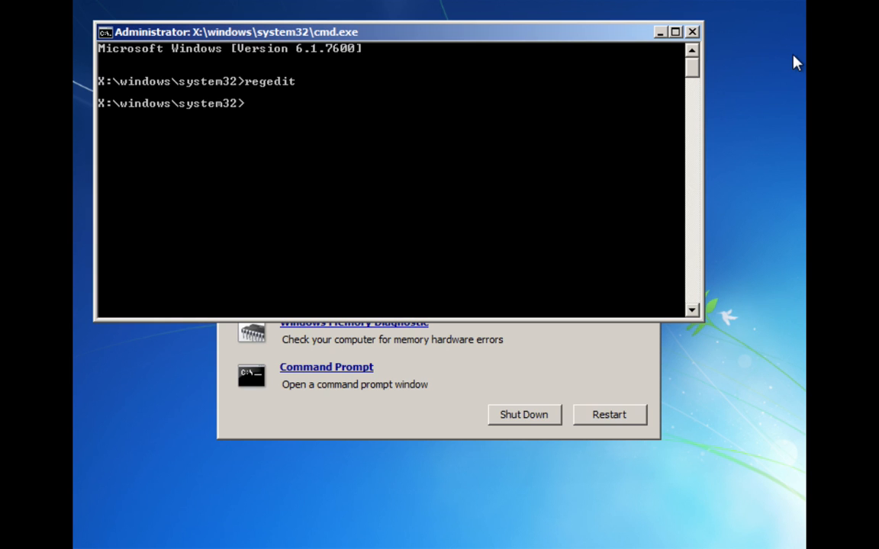
{"action": "mouse_move", "coordinate": [537, 117]}
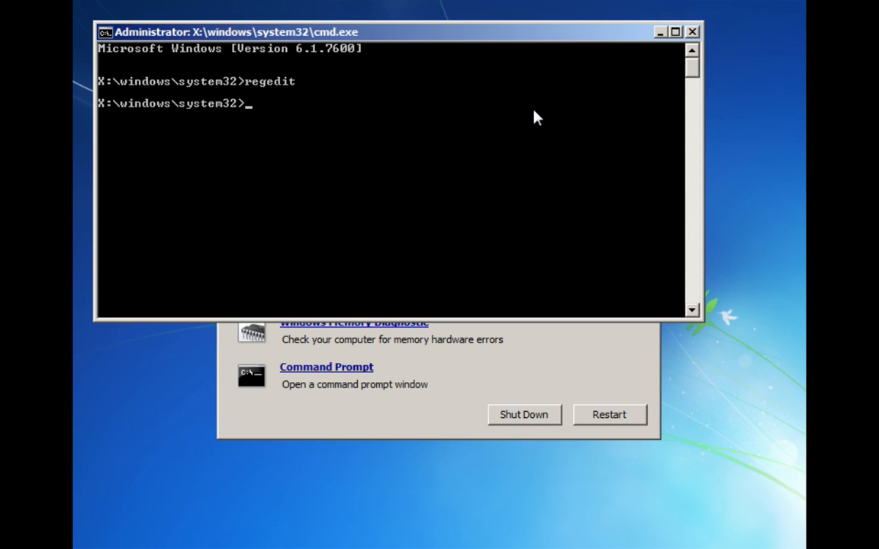
Step: Switch to drive C:, change into ProgramData and list it, showing ifgxpers.exe
{"action": "type", "text": "c:"}
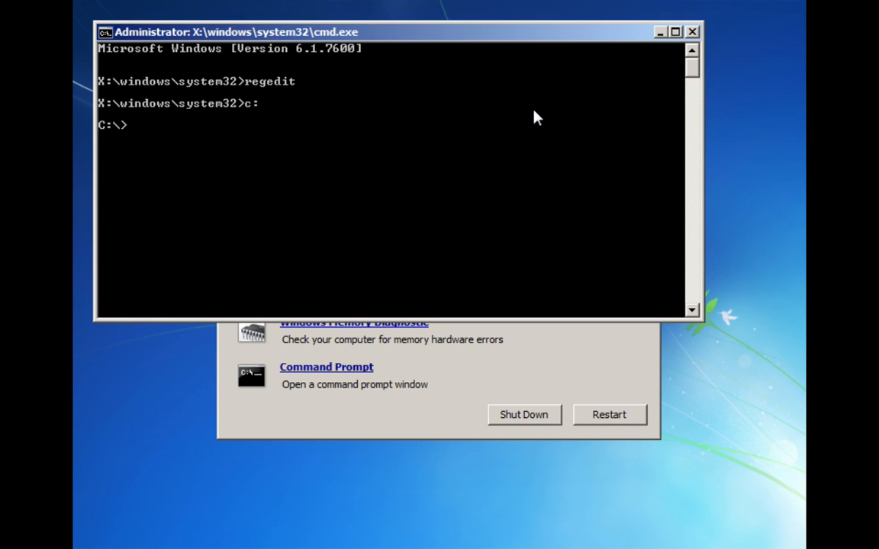
{"action": "type", "text": "dir"}
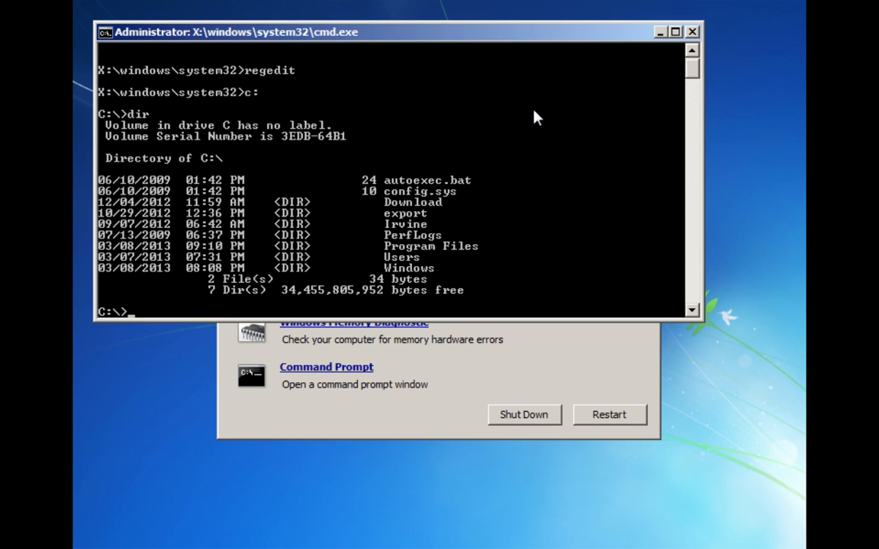
{"action": "type", "text": "cd"}
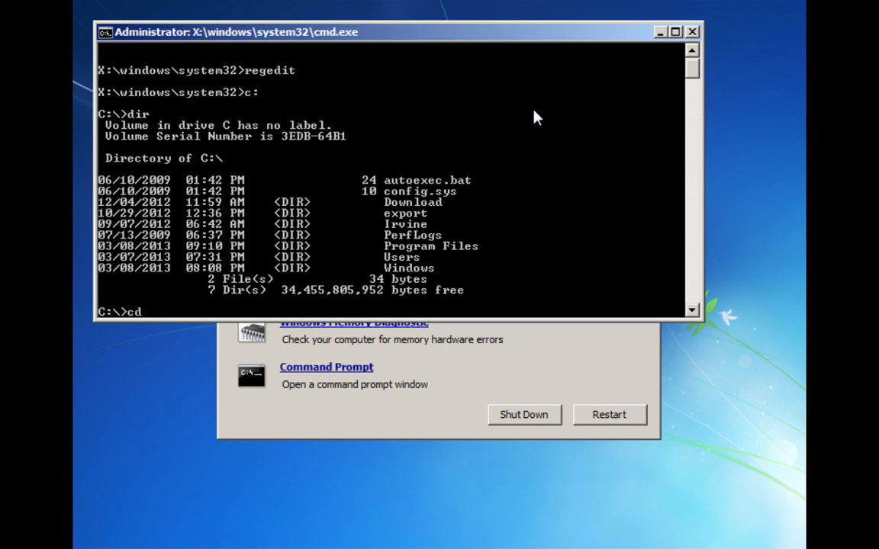
{"action": "type", "text": "pr"}
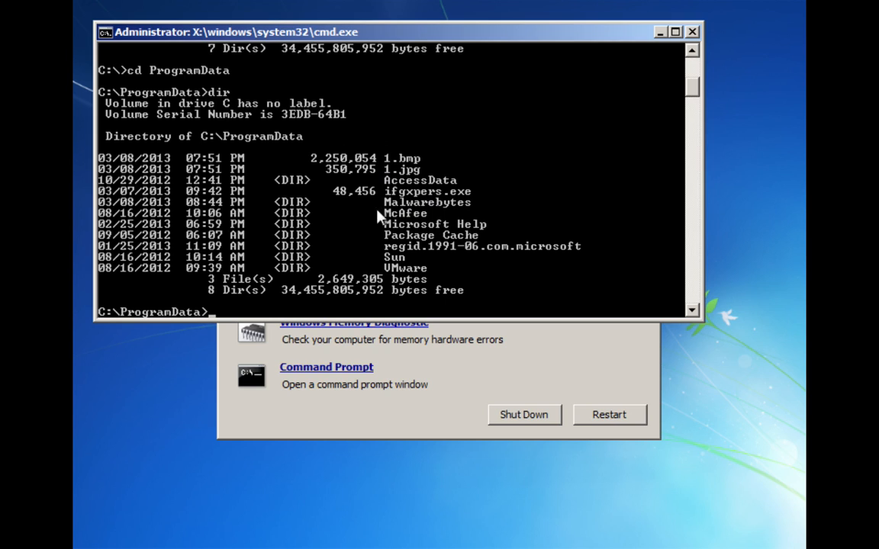
{"action": "mouse_move", "coordinate": [407, 172]}
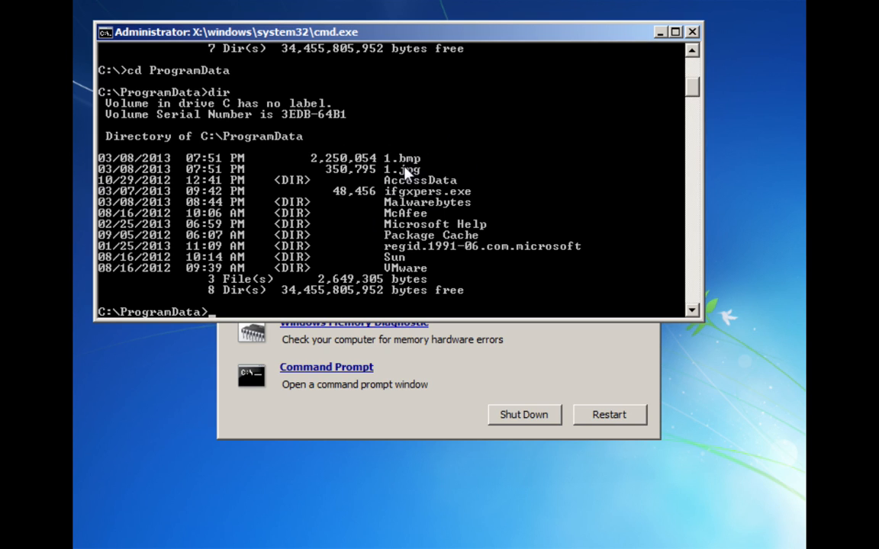
{"action": "mouse_move", "coordinate": [427, 145]}
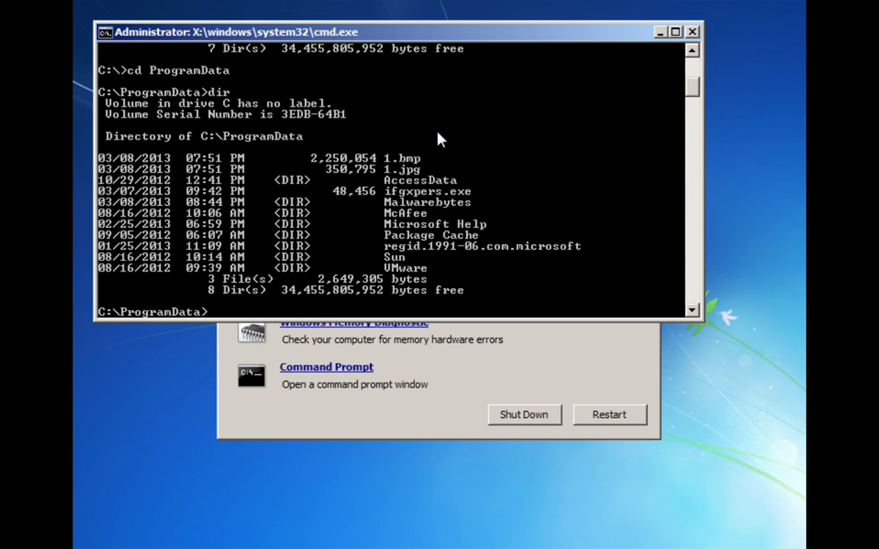
Step: Delete ifgxpers.exe from C:\ProgramData, confirm it is gone with dir, and close Command Prompt
{"action": "type", "text": "d"}
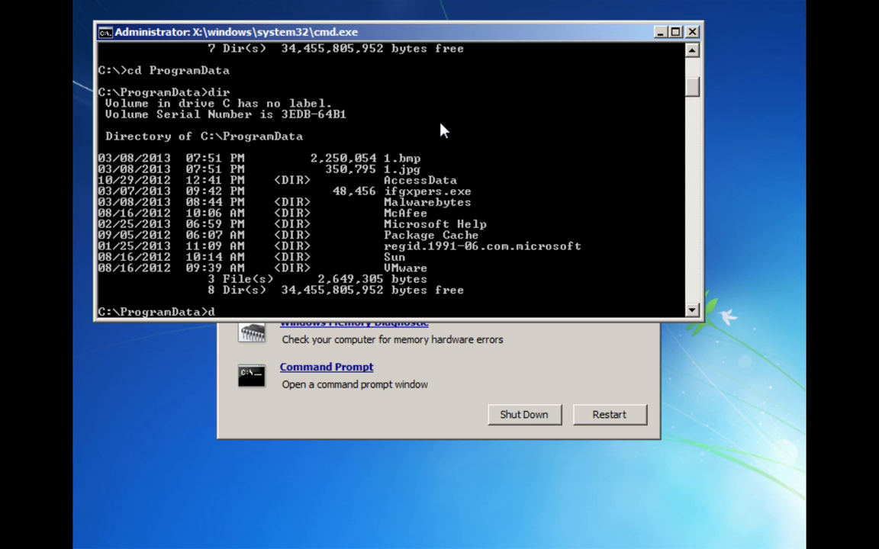
{"action": "type", "text": "elete"}
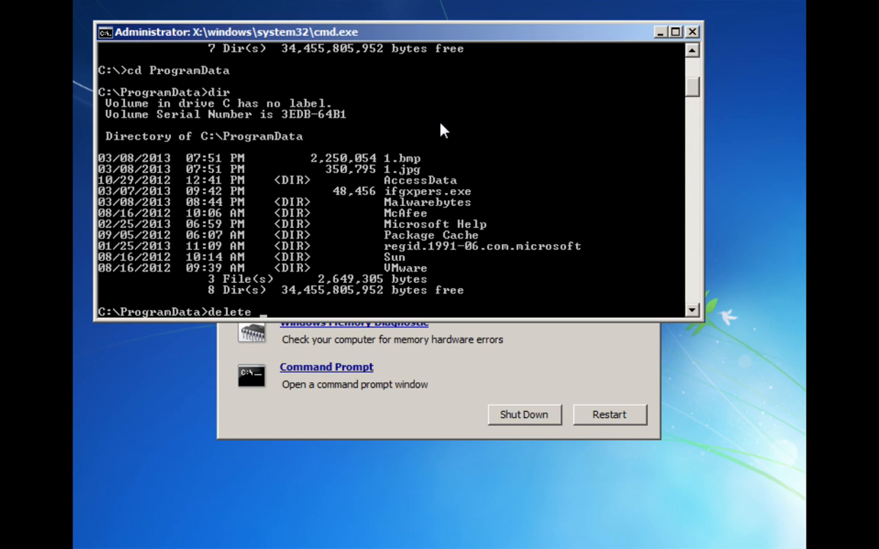
{"action": "type", "text": "ifgxper"}
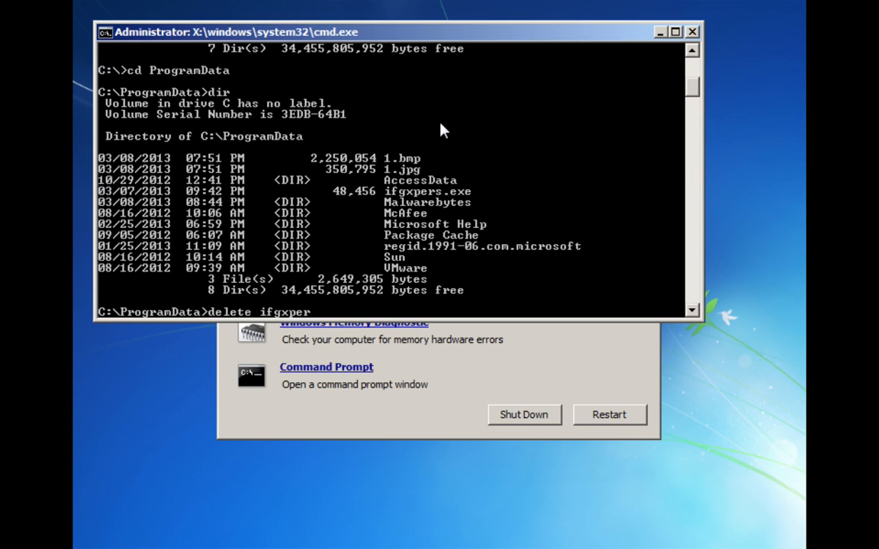
{"action": "type", "text": "s.exe"}
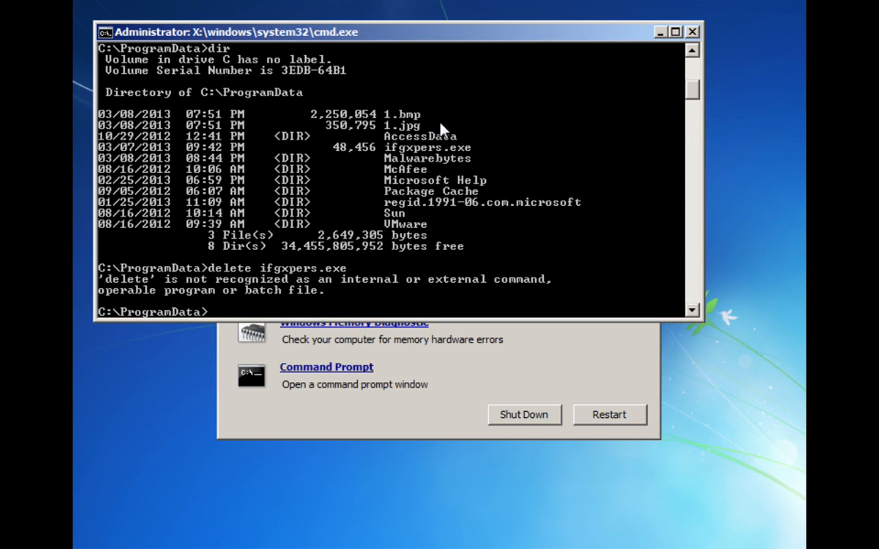
{"action": "type", "text": "del ifgxpers.exe"}
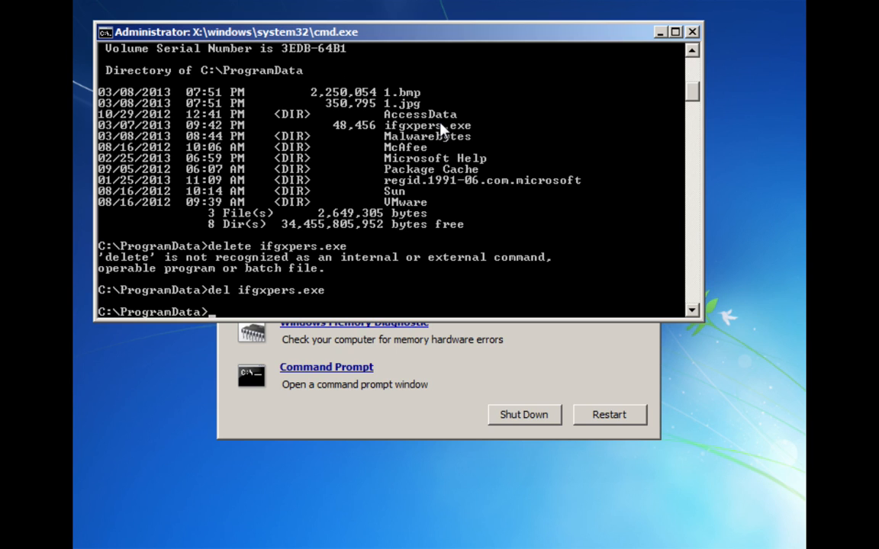
{"action": "type", "text": "dir"}
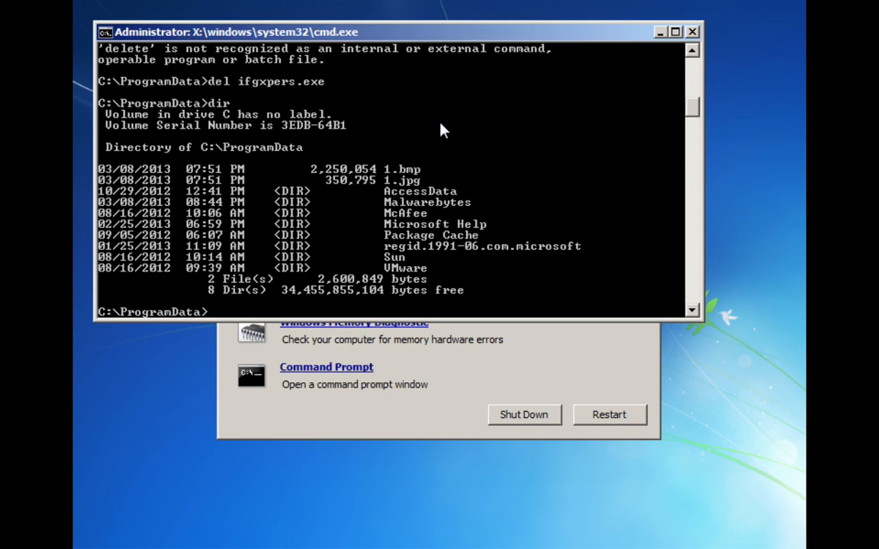
{"action": "left_click", "coordinate": [691, 32]}
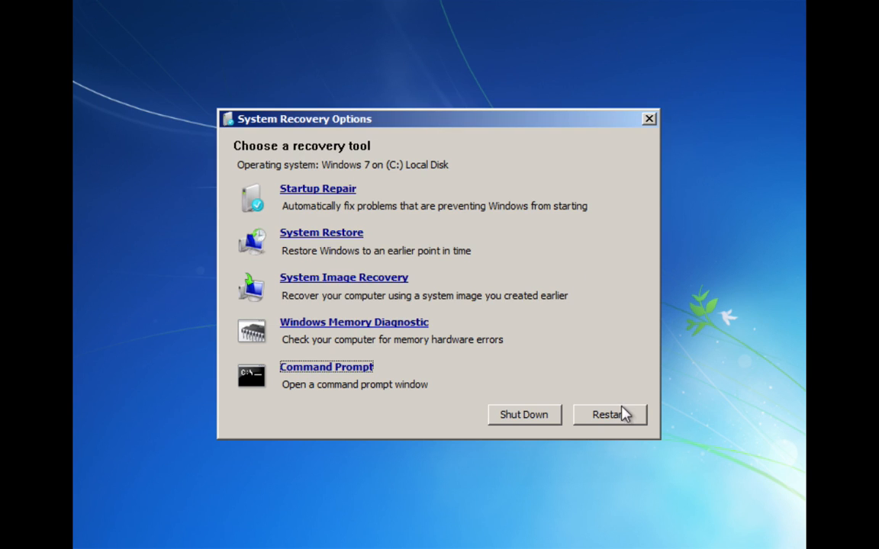
Step: Restart the computer from System Recovery Options
{"action": "left_click", "coordinate": [609, 414]}
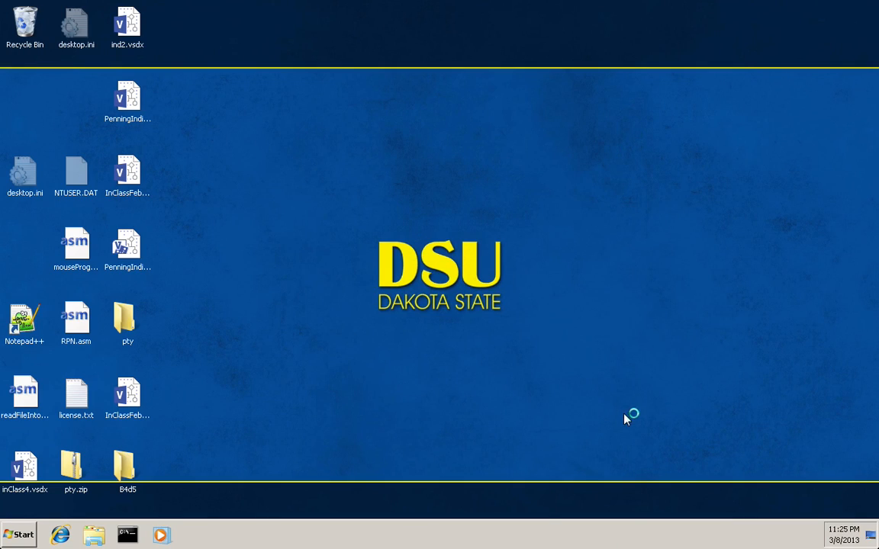
{"action": "mouse_move", "coordinate": [443, 279]}
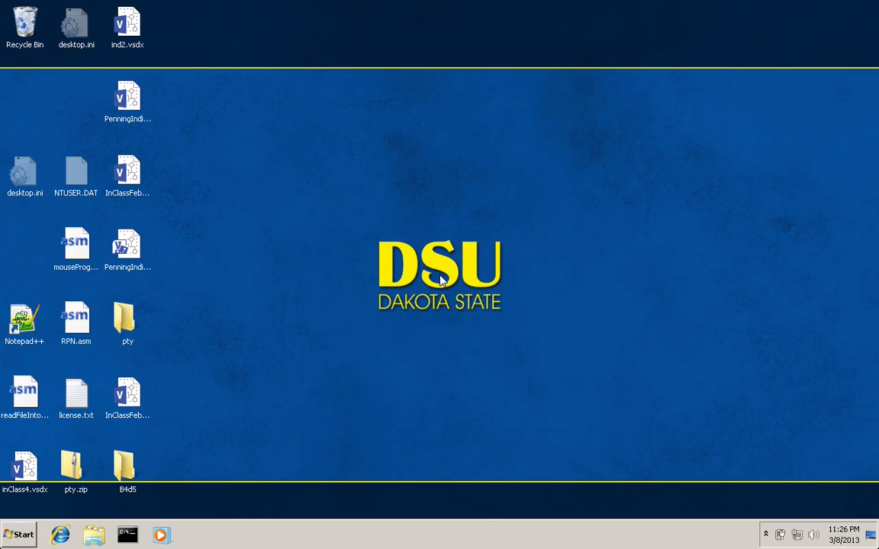
{"action": "mouse_move", "coordinate": [369, 250]}
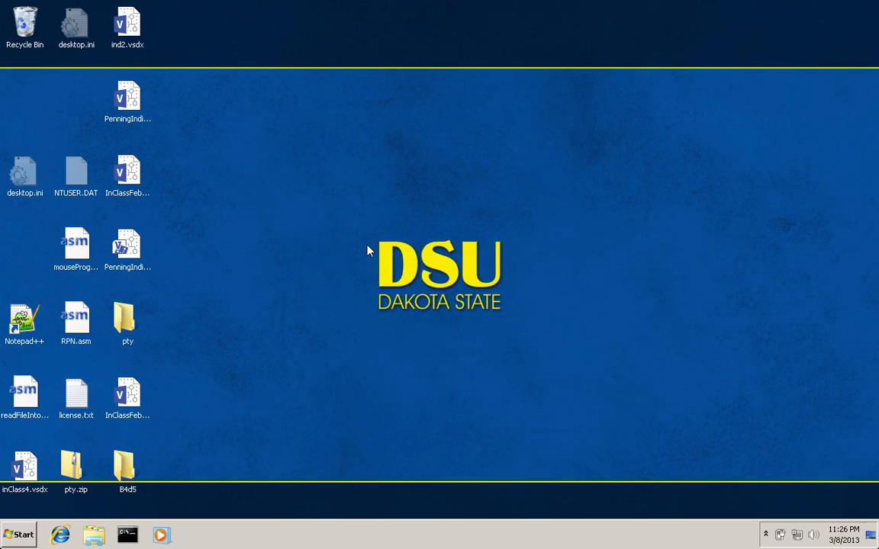
{"action": "mouse_move", "coordinate": [463, 373]}
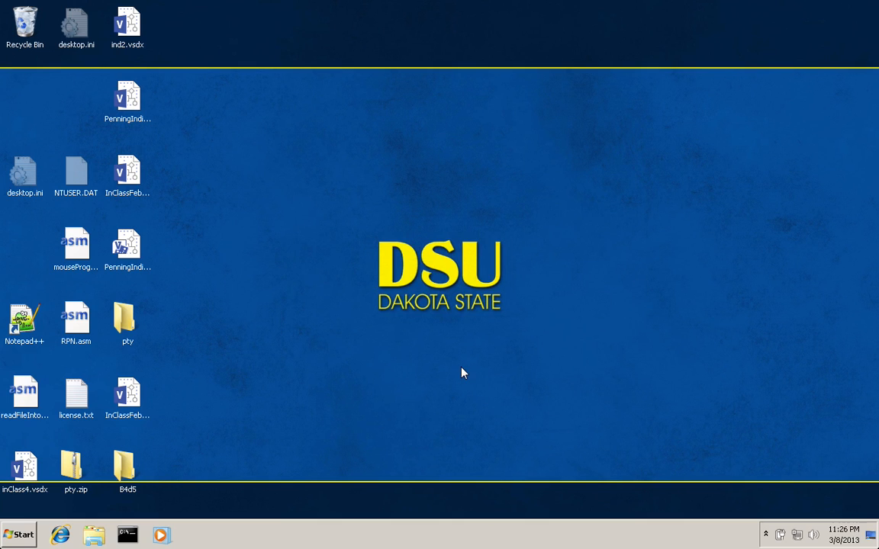